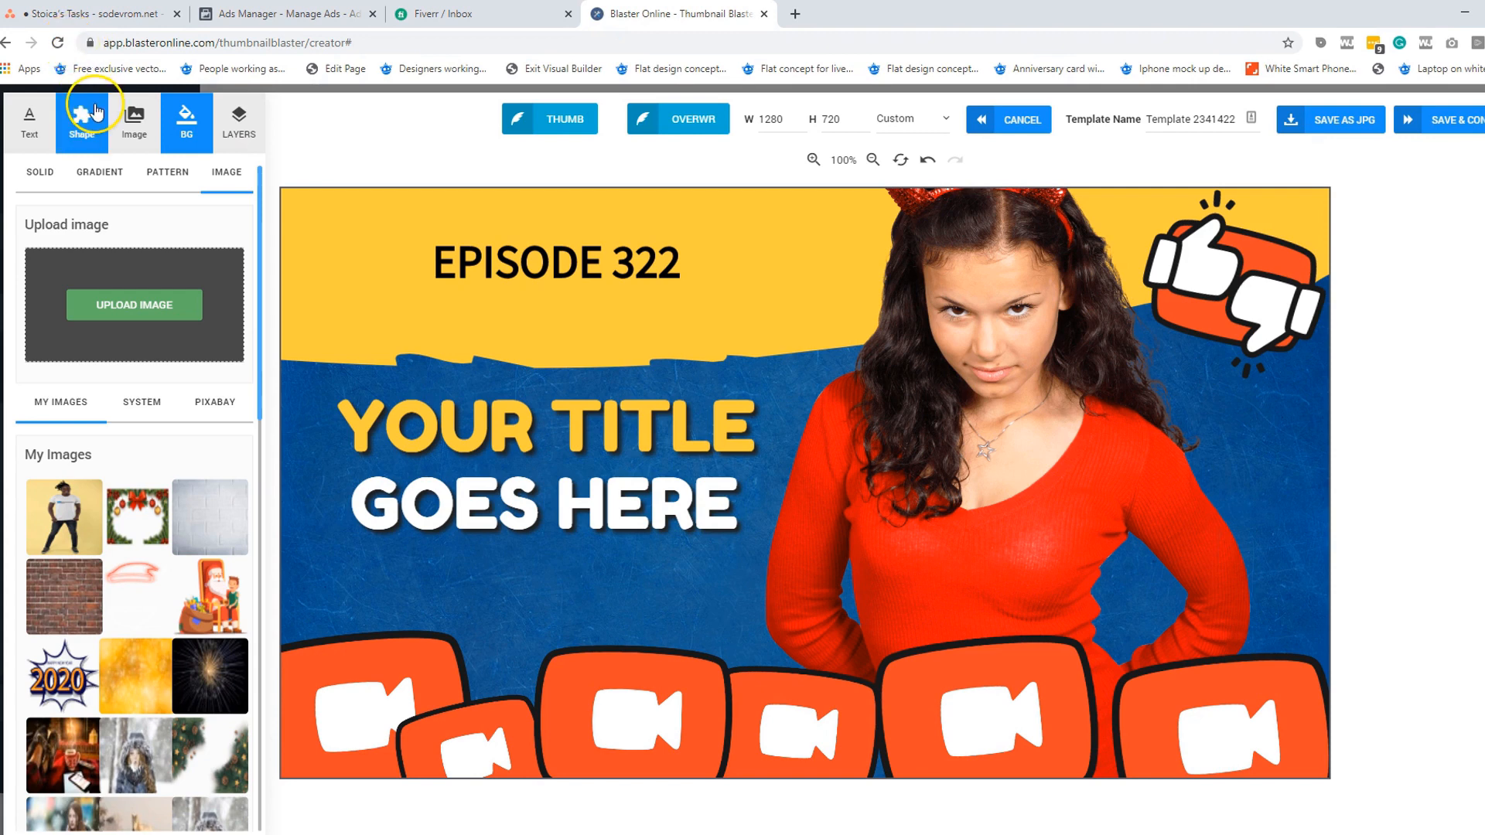
{"action": "mouse_move", "coordinate": [77, 147]}
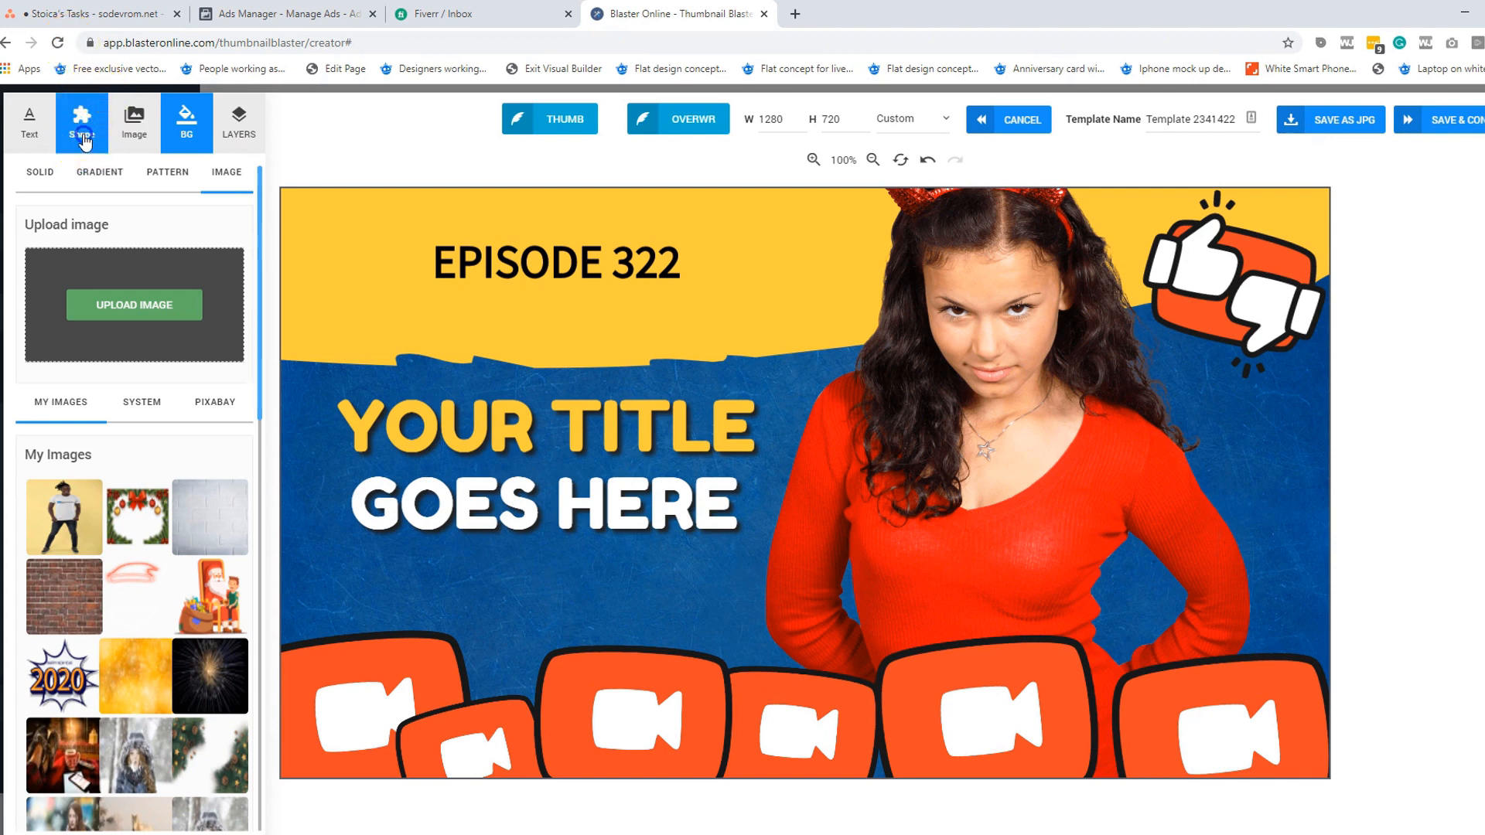
Remove the woman's photo from the thumbnail, leaving the blue background and title text
{"action": "left_click", "coordinate": [81, 124]}
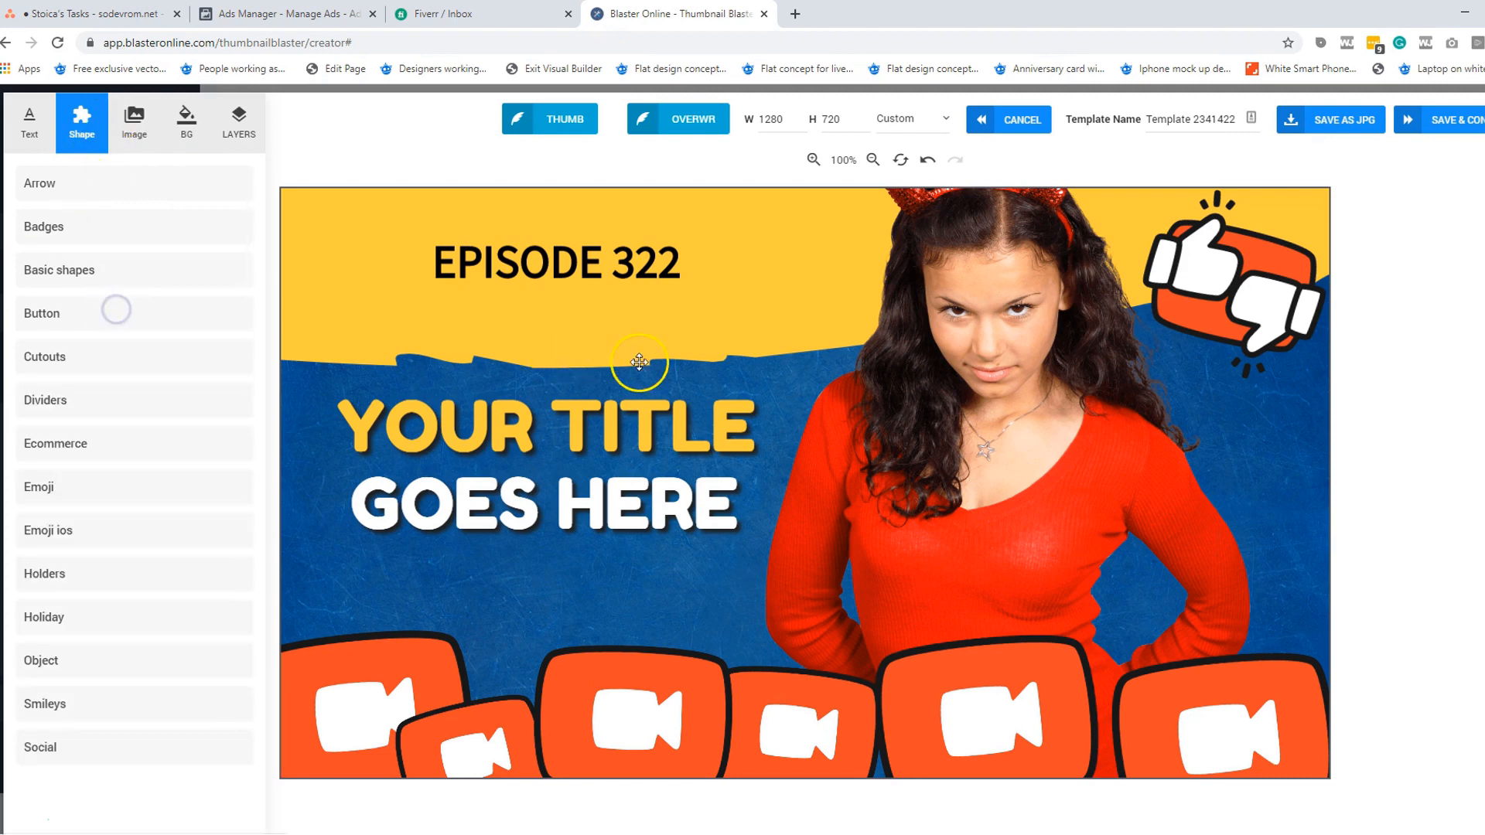
{"action": "left_click", "coordinate": [41, 312]}
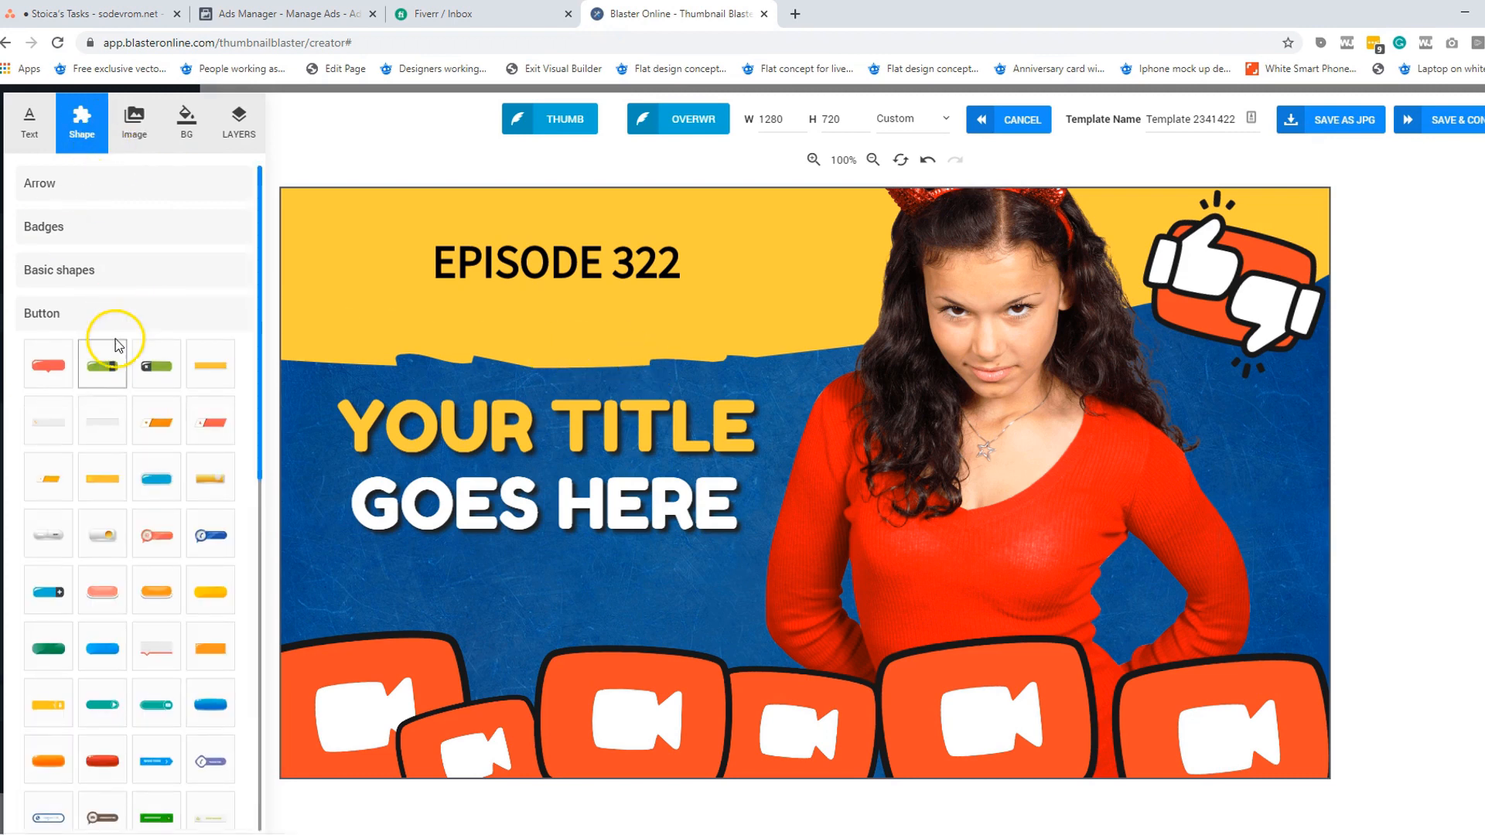
{"action": "left_click", "coordinate": [28, 124]}
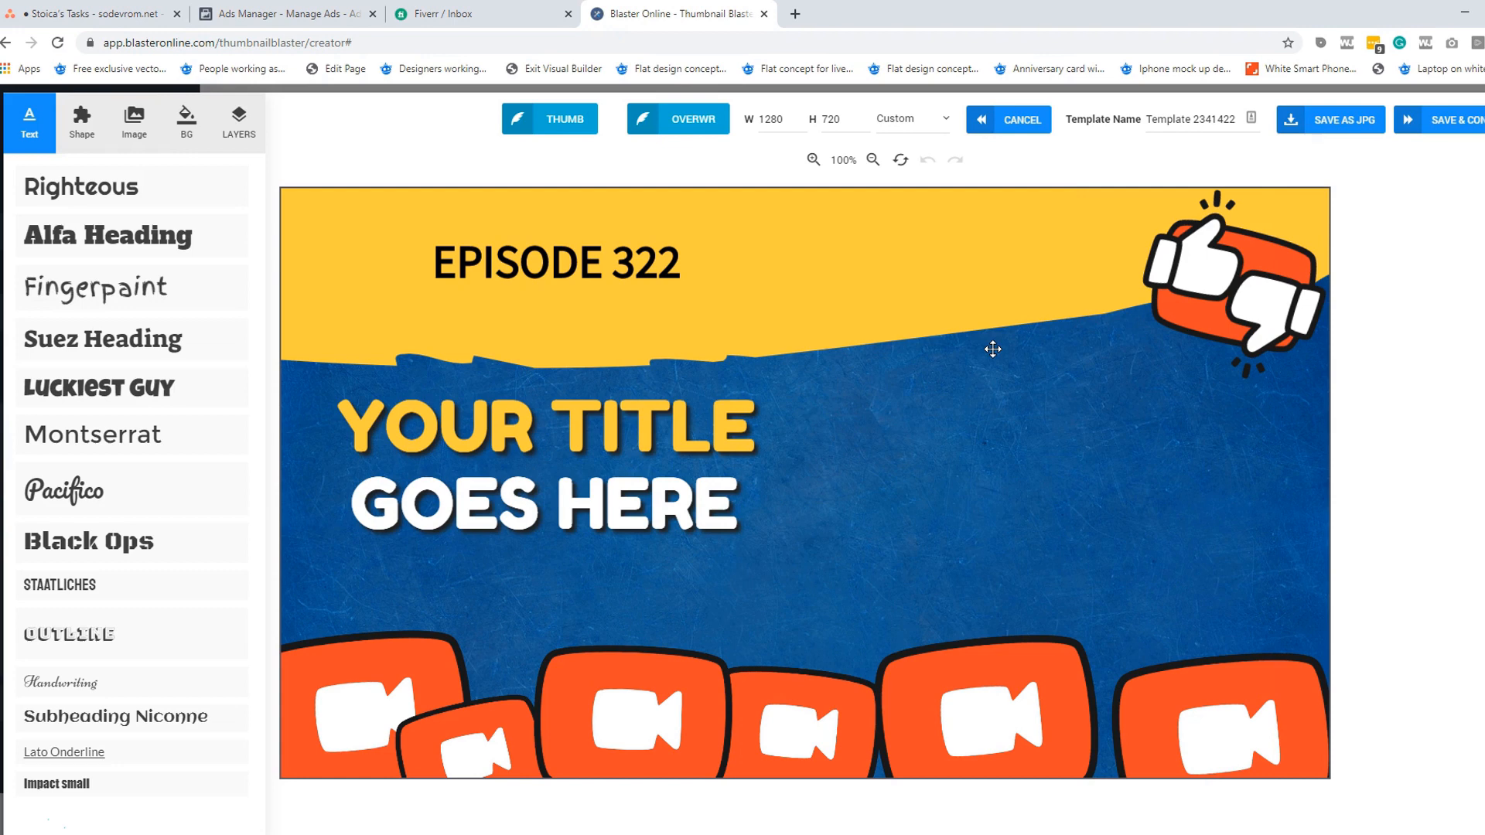
{"action": "left_click", "coordinate": [81, 123]}
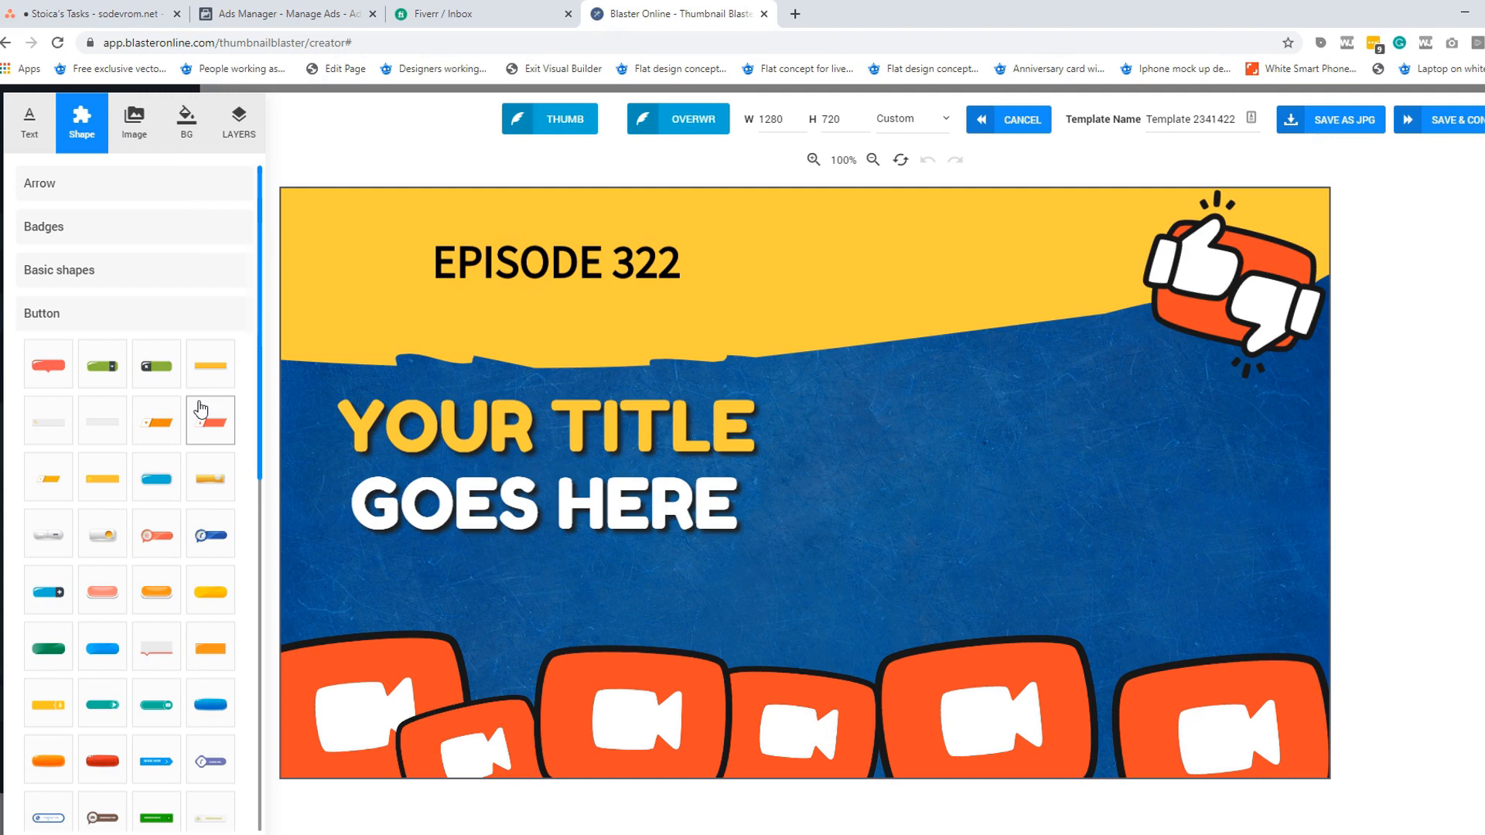
{"action": "mouse_move", "coordinate": [108, 371]}
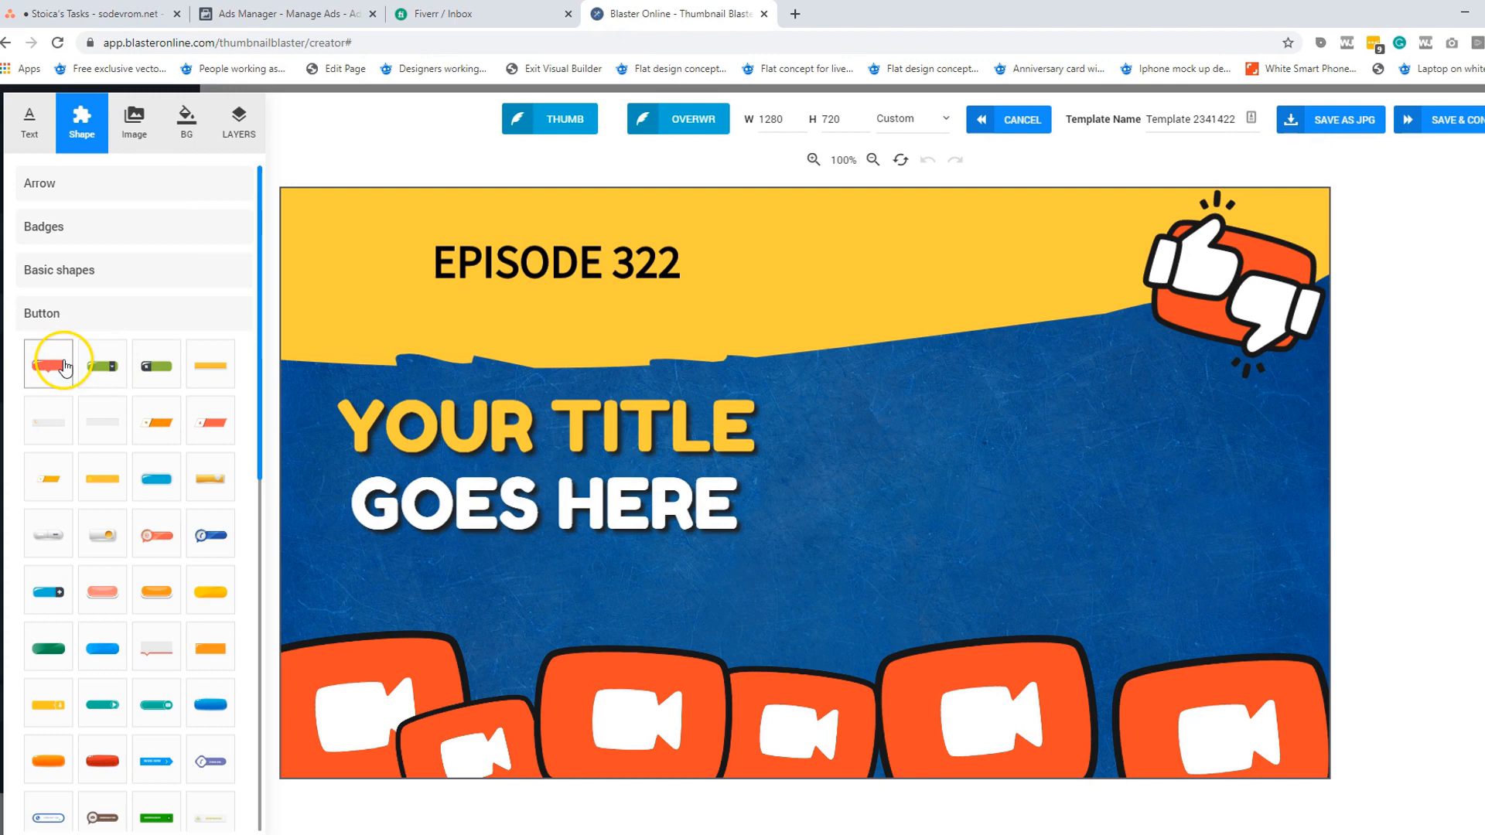
Add a speech-bubble button behind the YOUR TITLE GOES HERE text and recolour it blue
{"action": "left_click", "coordinate": [46, 363]}
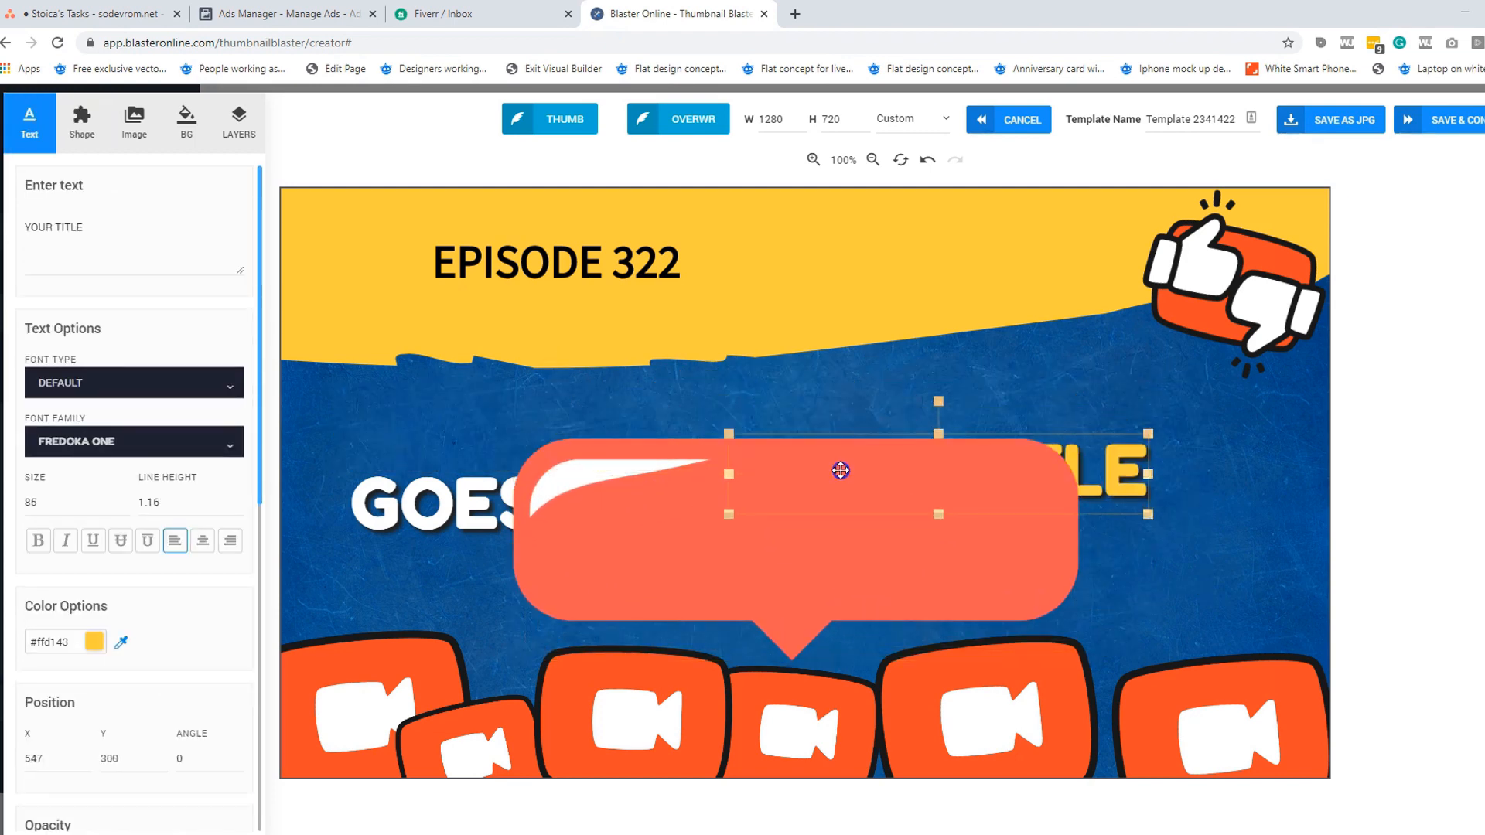
{"action": "left_click", "coordinate": [238, 122]}
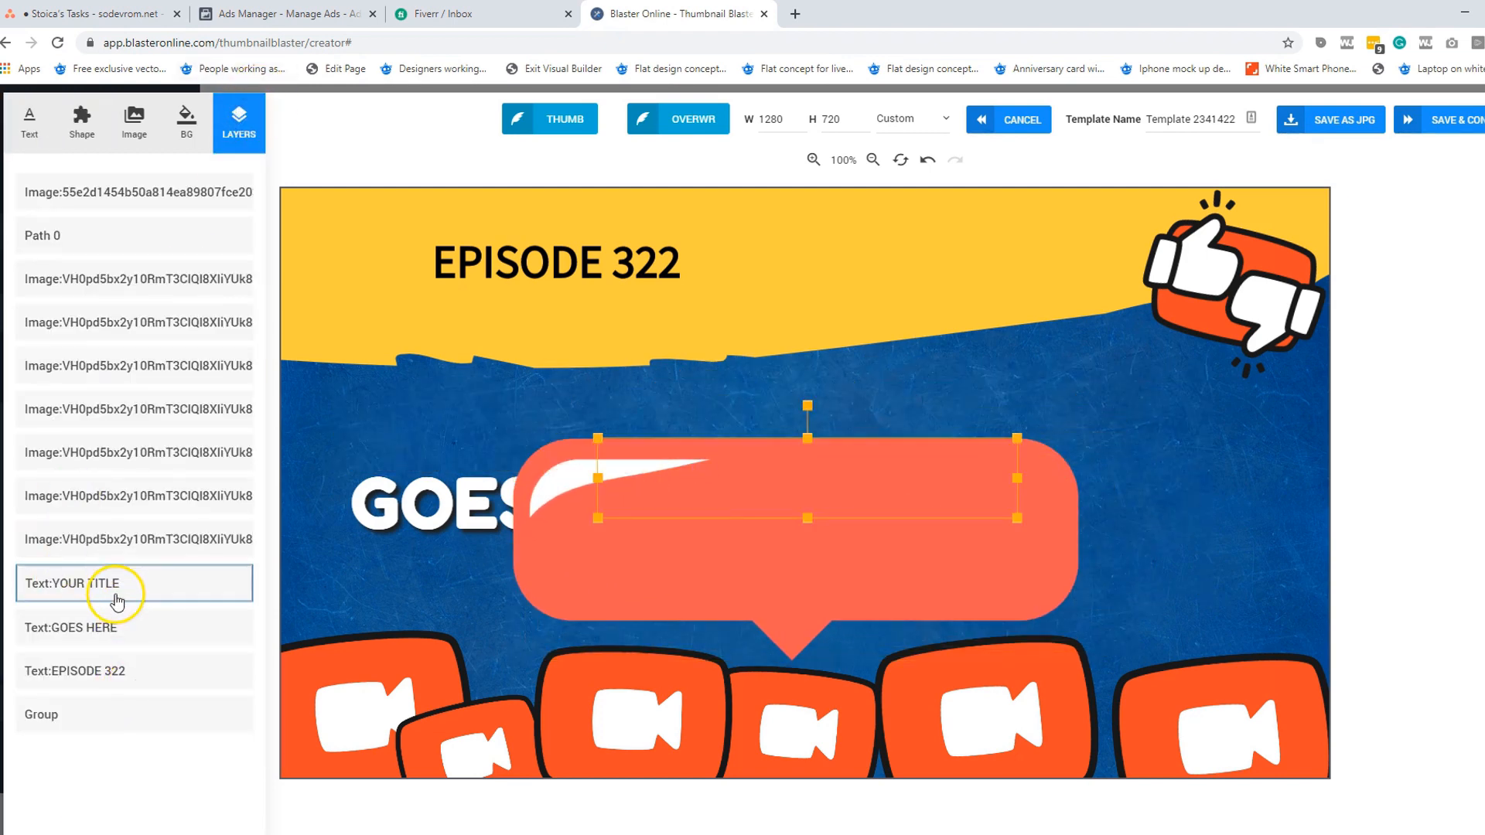
{"action": "left_click_drag", "start_coordinate": [113, 583], "coordinate": [113, 670]}
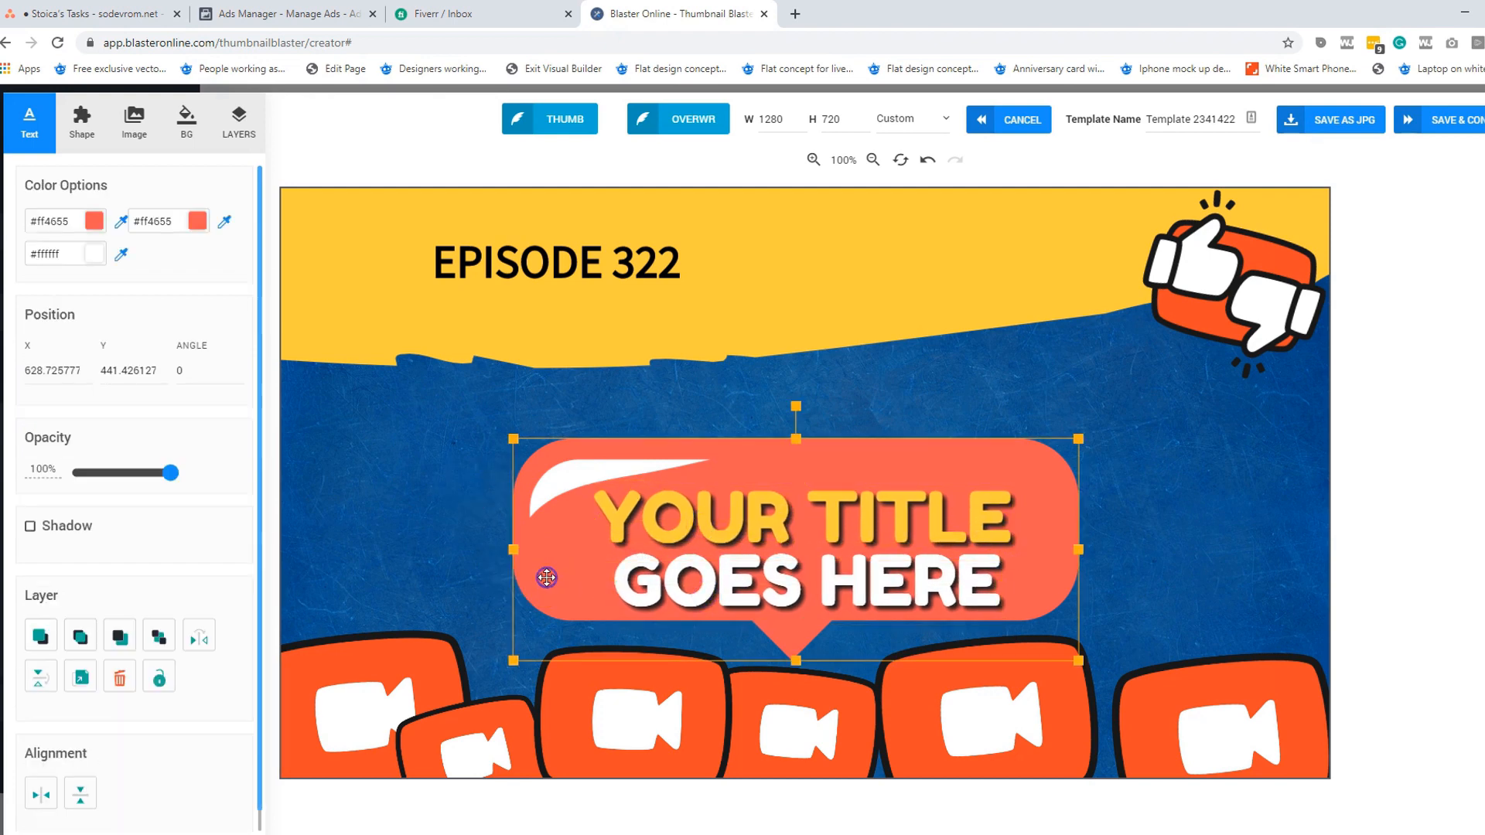
{"action": "left_click", "coordinate": [65, 221]}
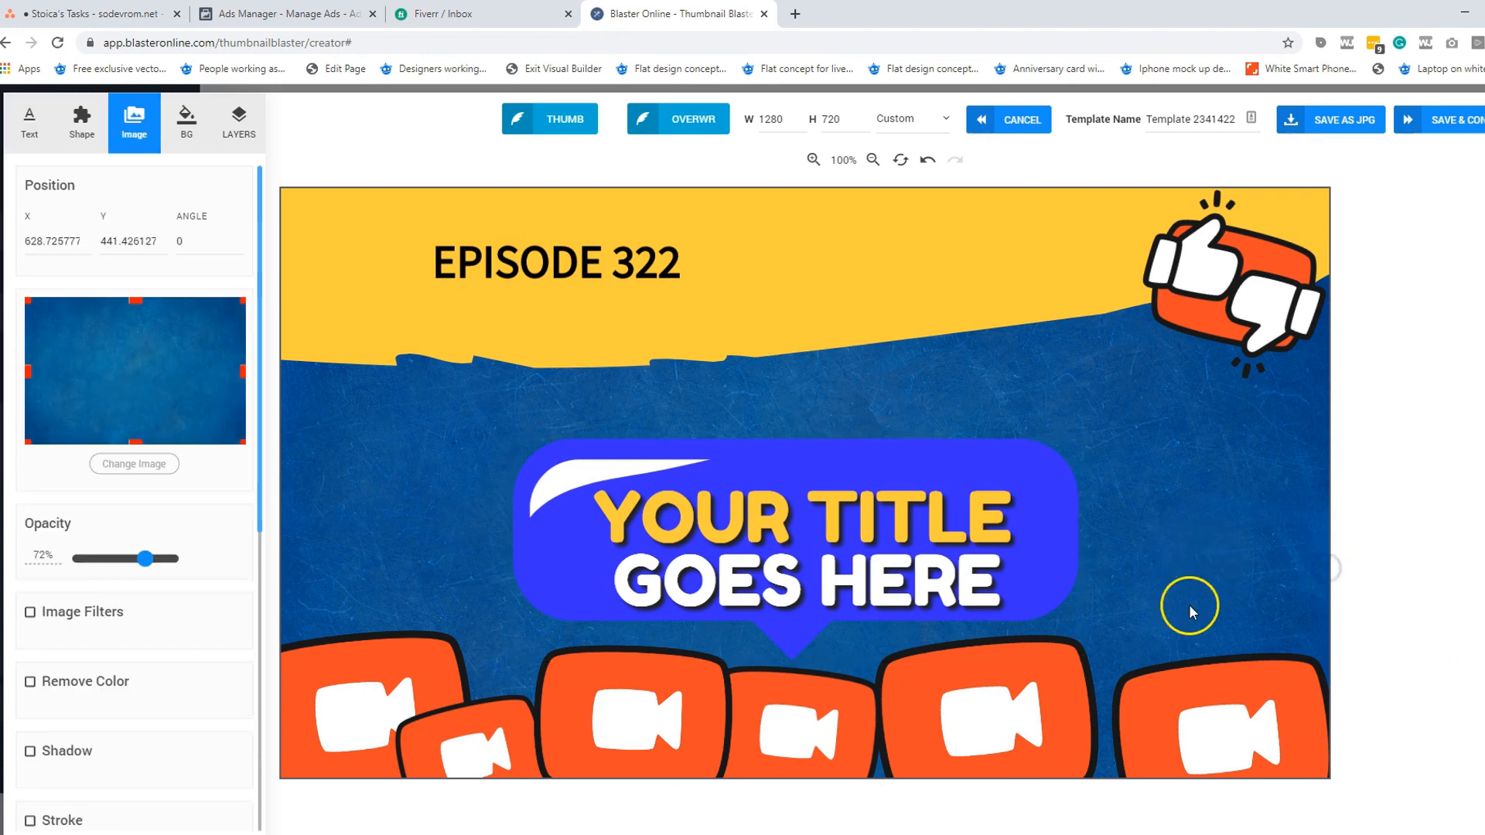
{"action": "mouse_move", "coordinate": [613, 616]}
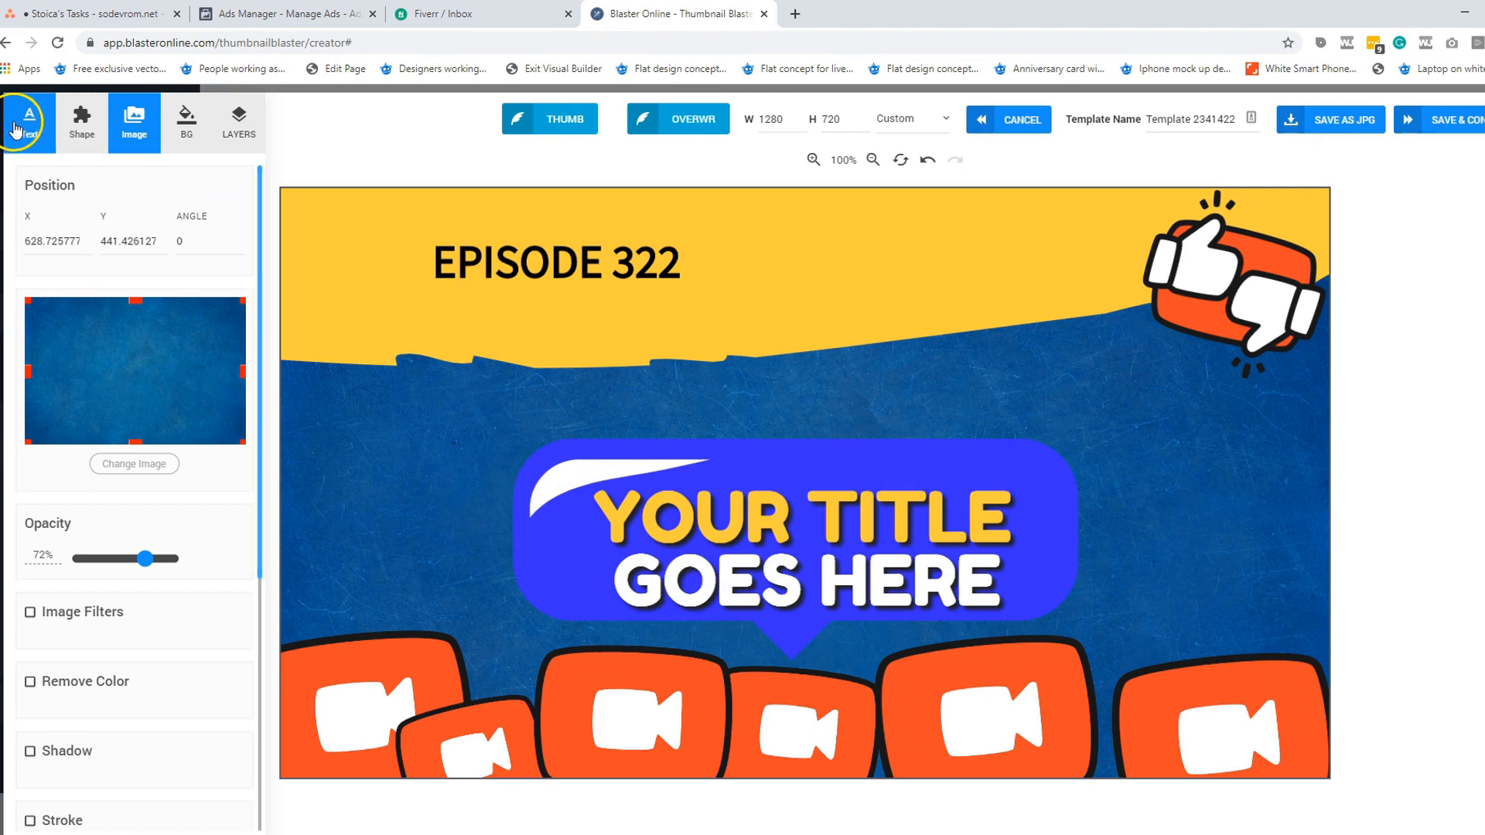
Add the green and light grey buttons, then remove the green button and the blue bubble
{"action": "left_click", "coordinate": [80, 122]}
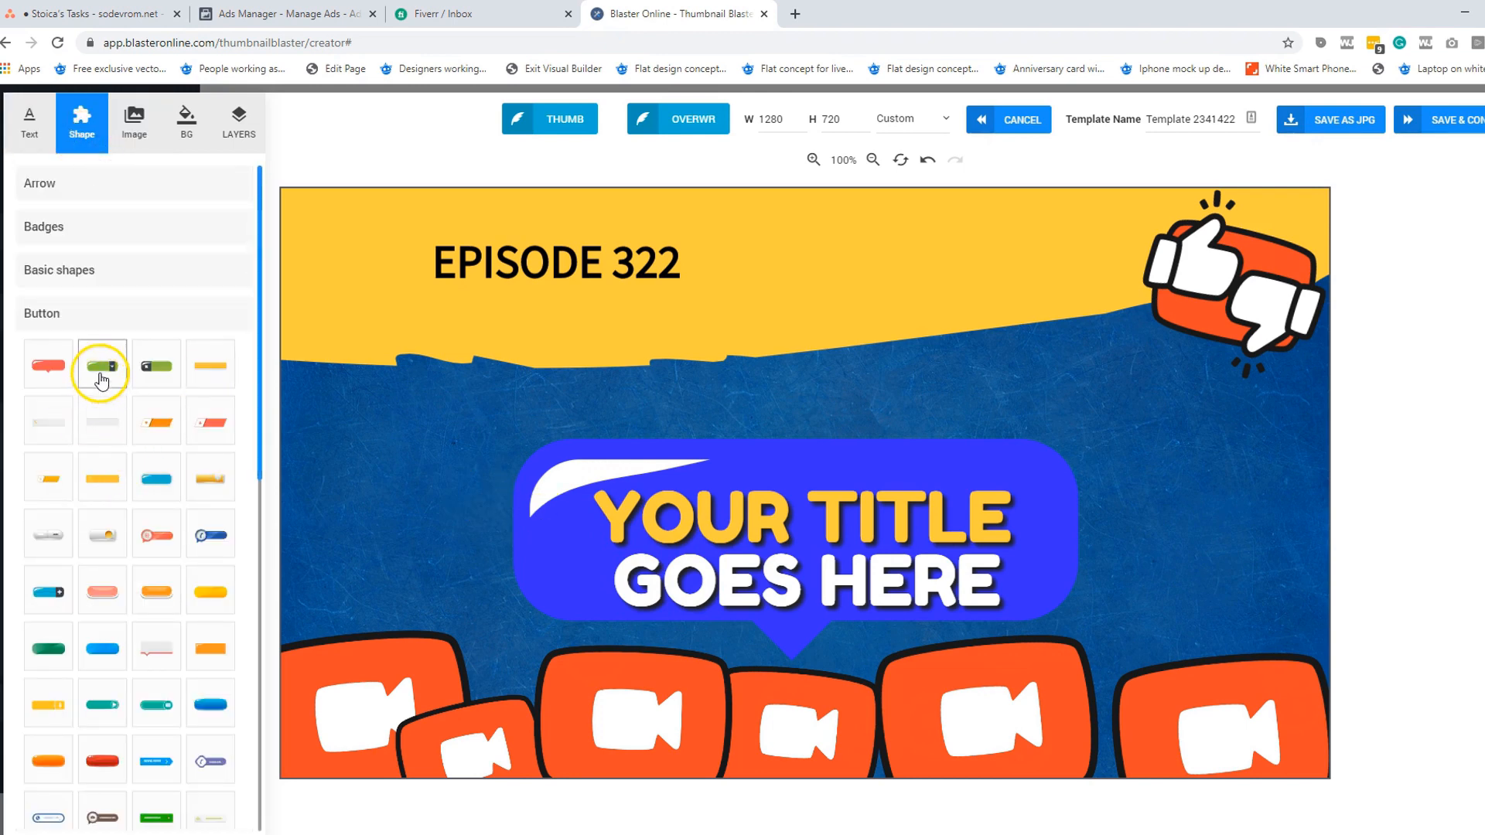
{"action": "left_click", "coordinate": [102, 364]}
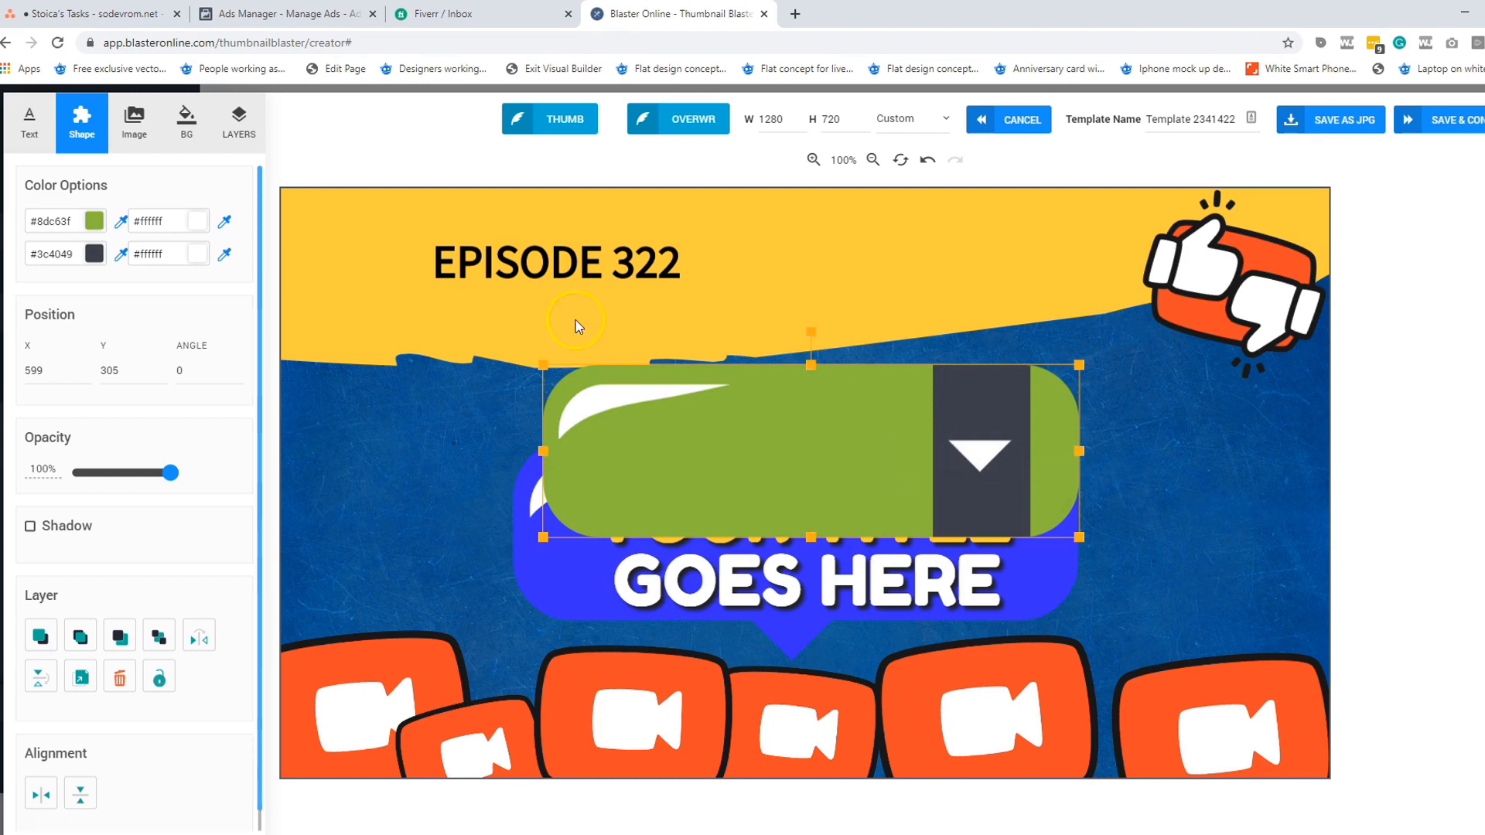
{"action": "left_click", "coordinate": [80, 122]}
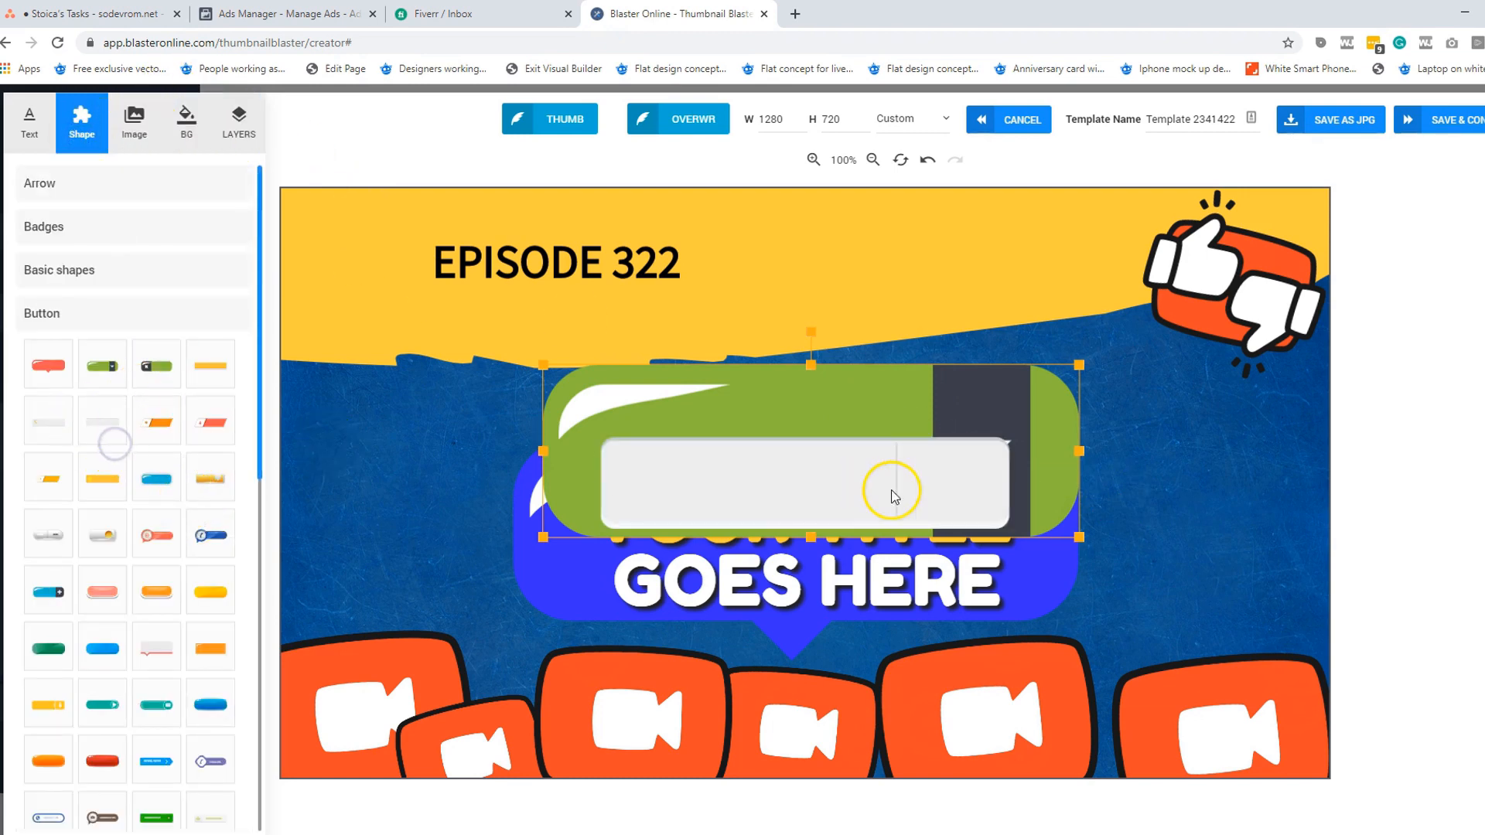
{"action": "left_click", "coordinate": [28, 124]}
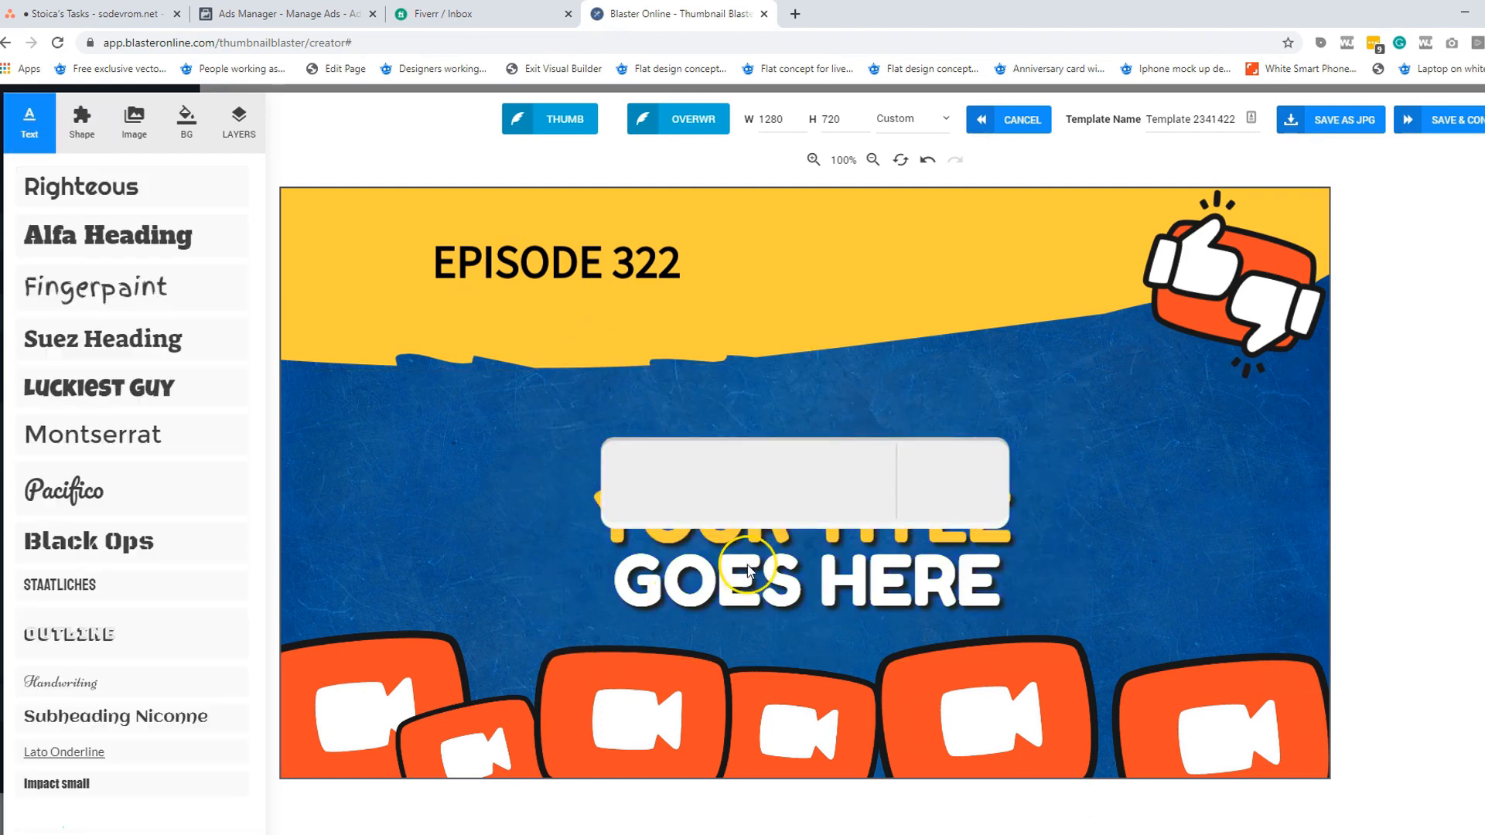
Place the YOUR TITLE text and thumbs icon onto the light grey button
{"action": "left_click", "coordinate": [750, 554]}
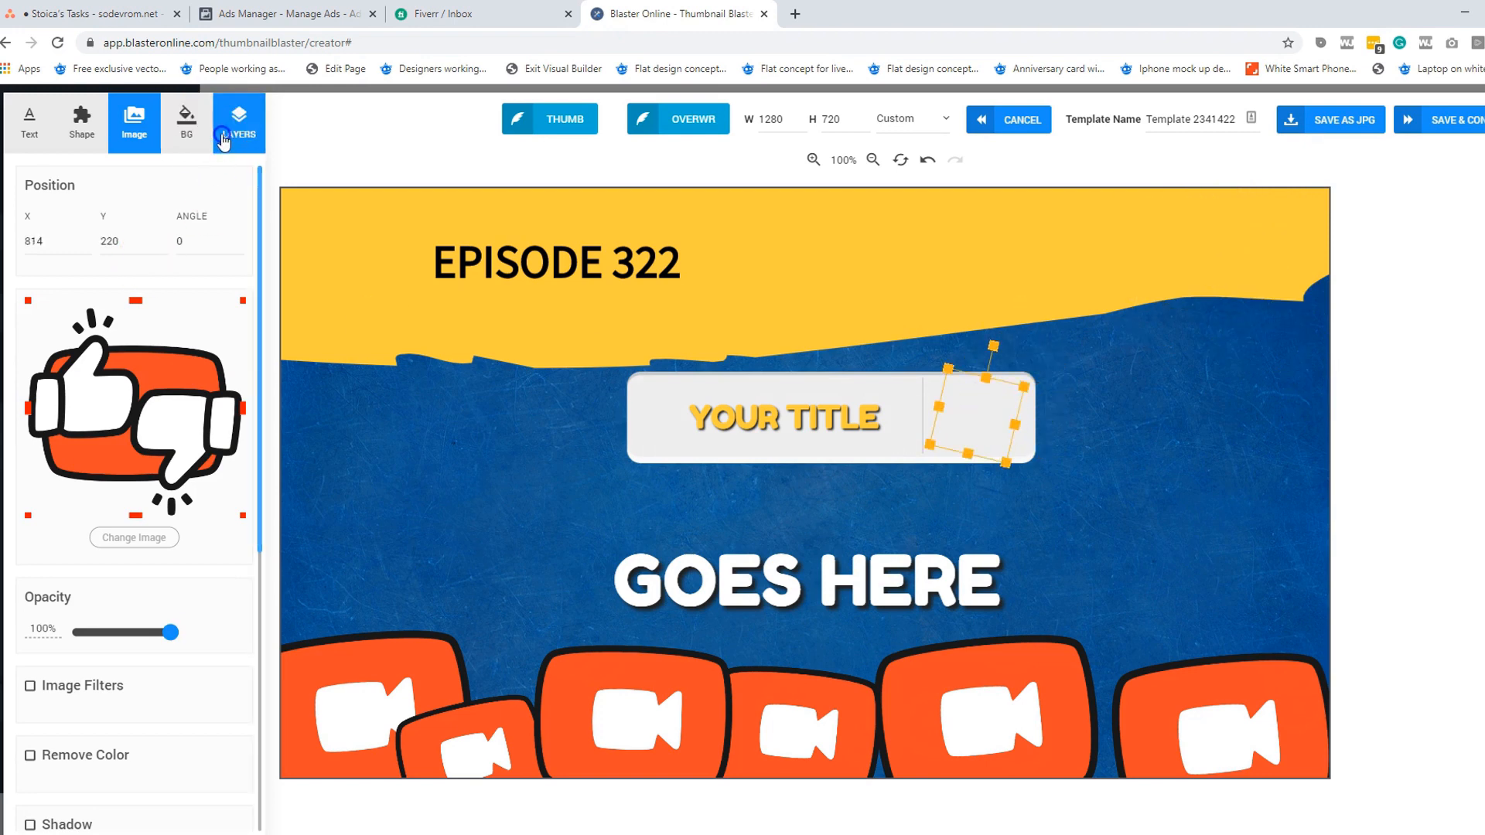
{"action": "left_click", "coordinate": [238, 122]}
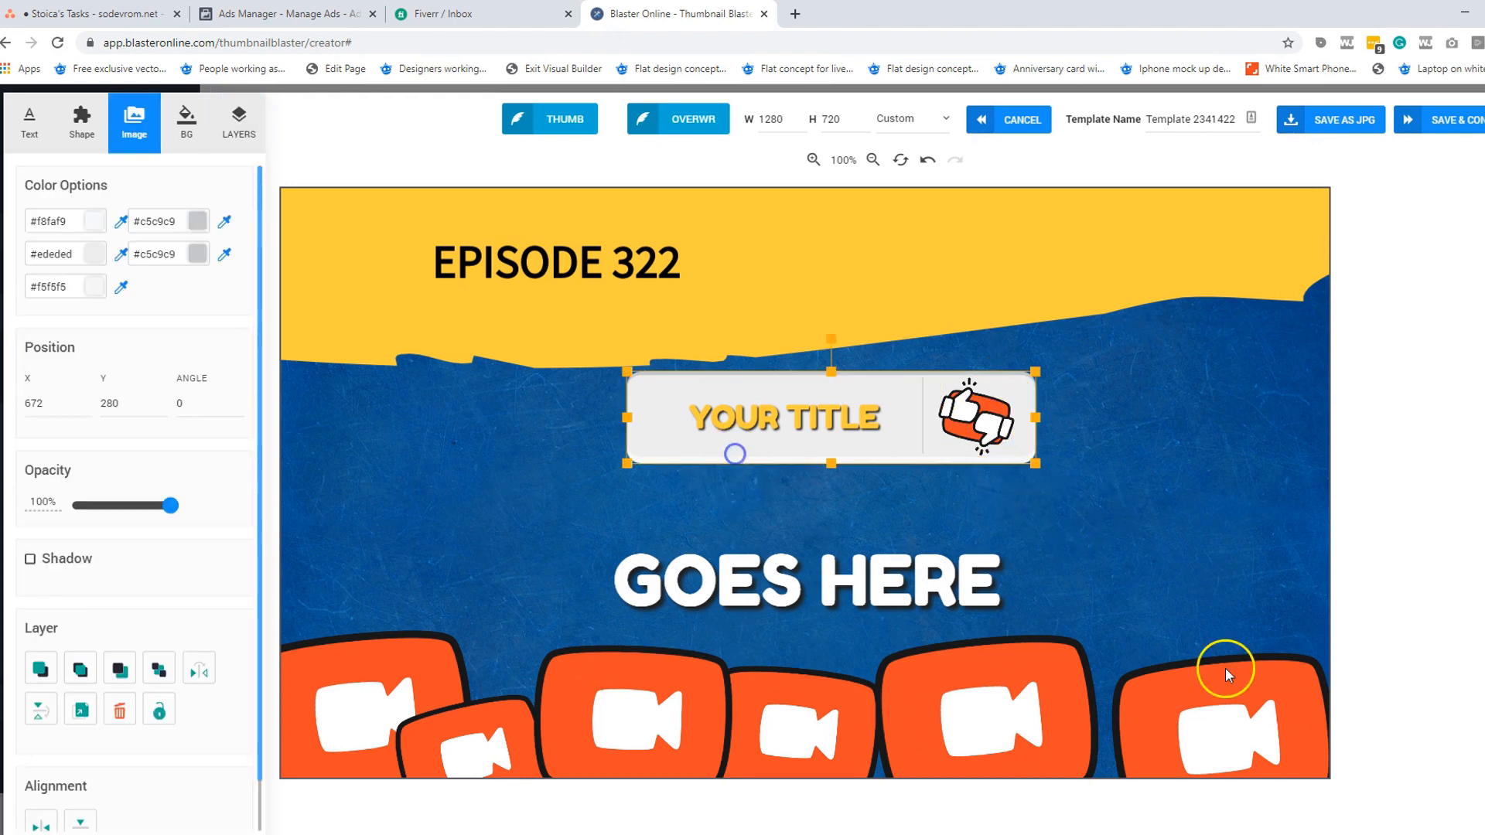
{"action": "left_click", "coordinate": [80, 120]}
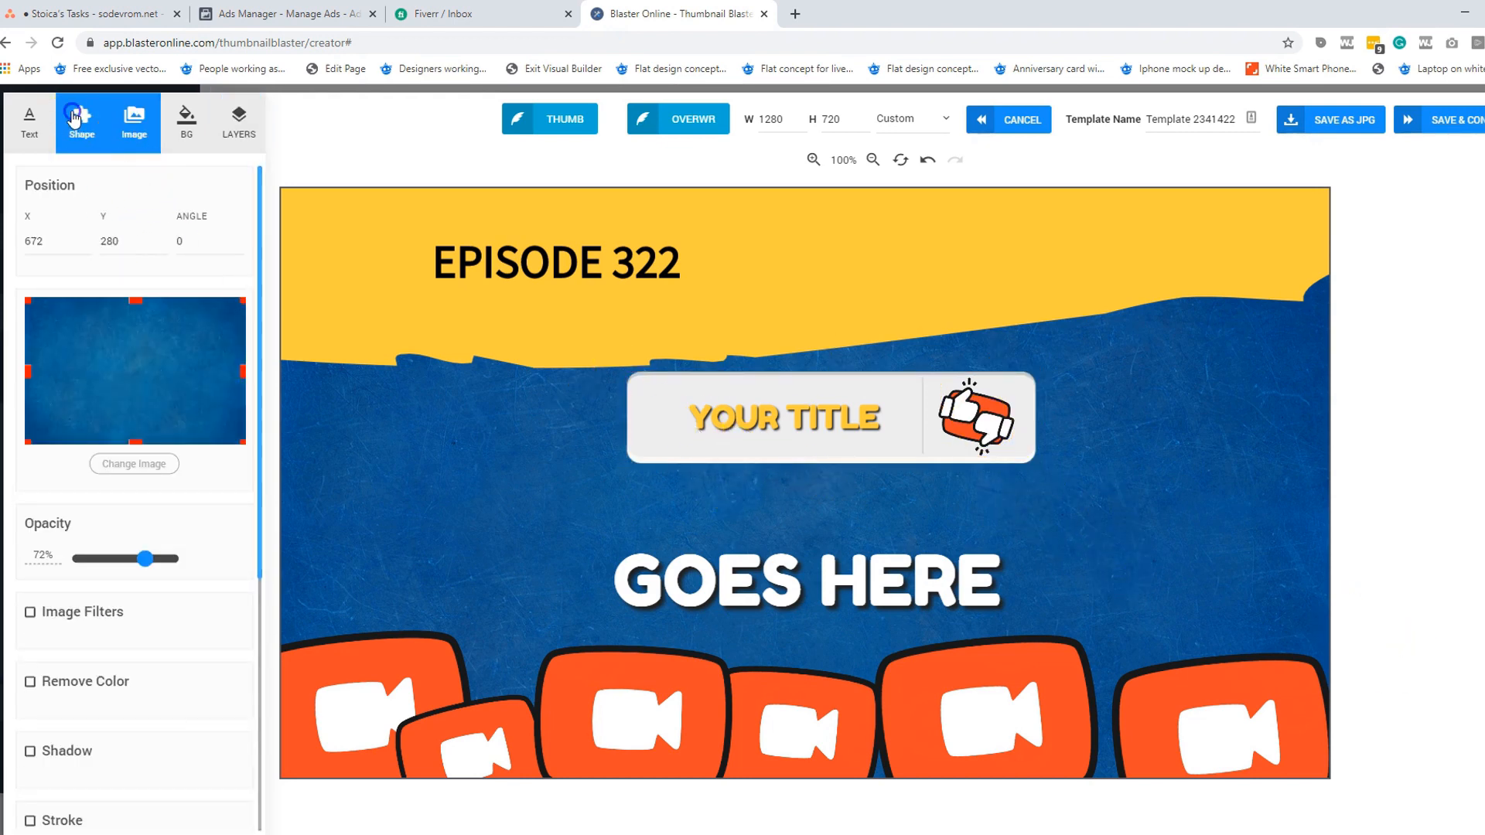
Replace the pill button's NO label with 'Stoica!' and return to the button shapes list
{"action": "left_click", "coordinate": [80, 121]}
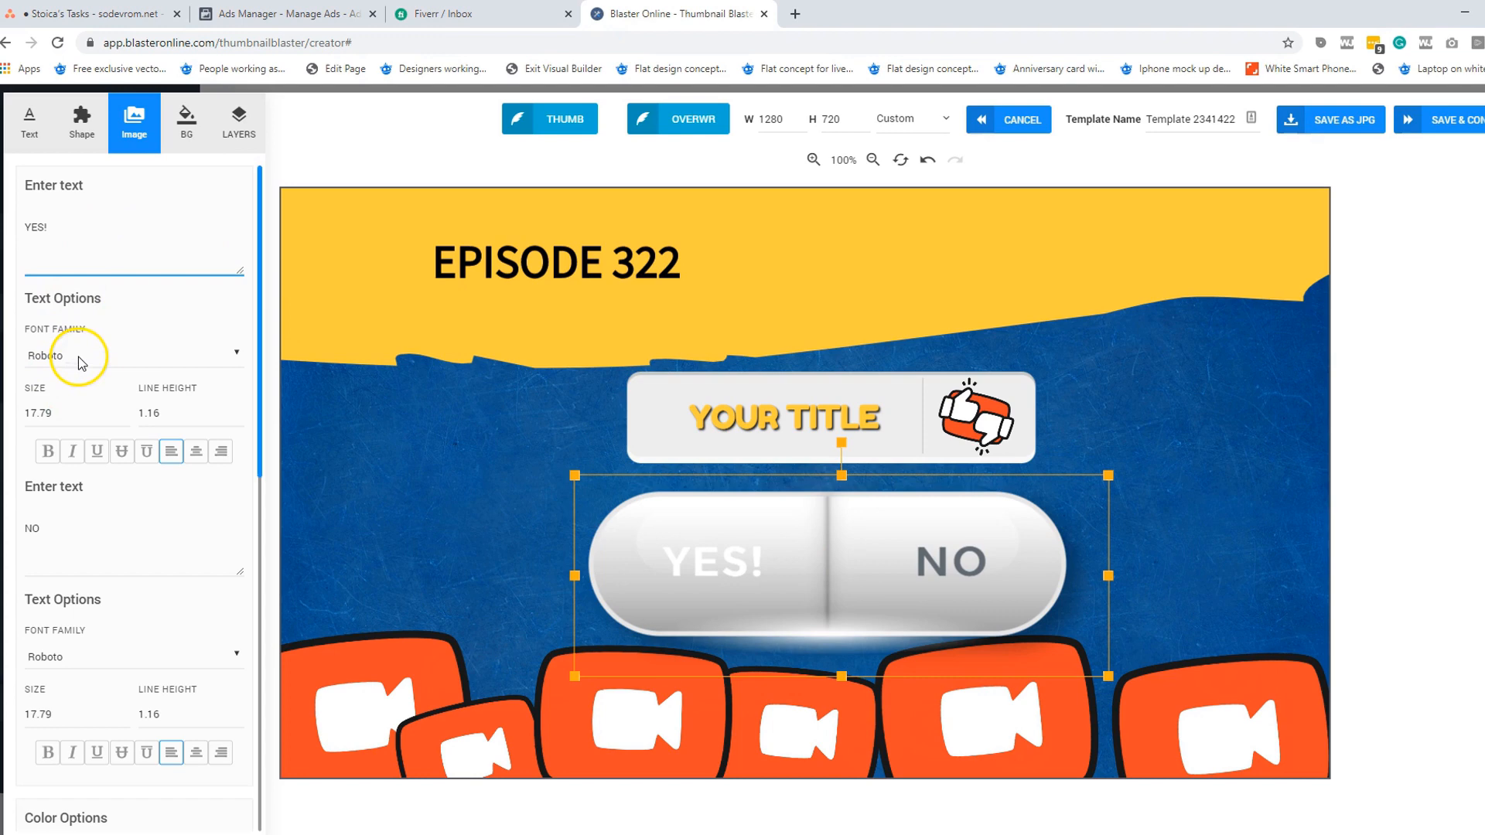
{"action": "mouse_move", "coordinate": [302, 543]}
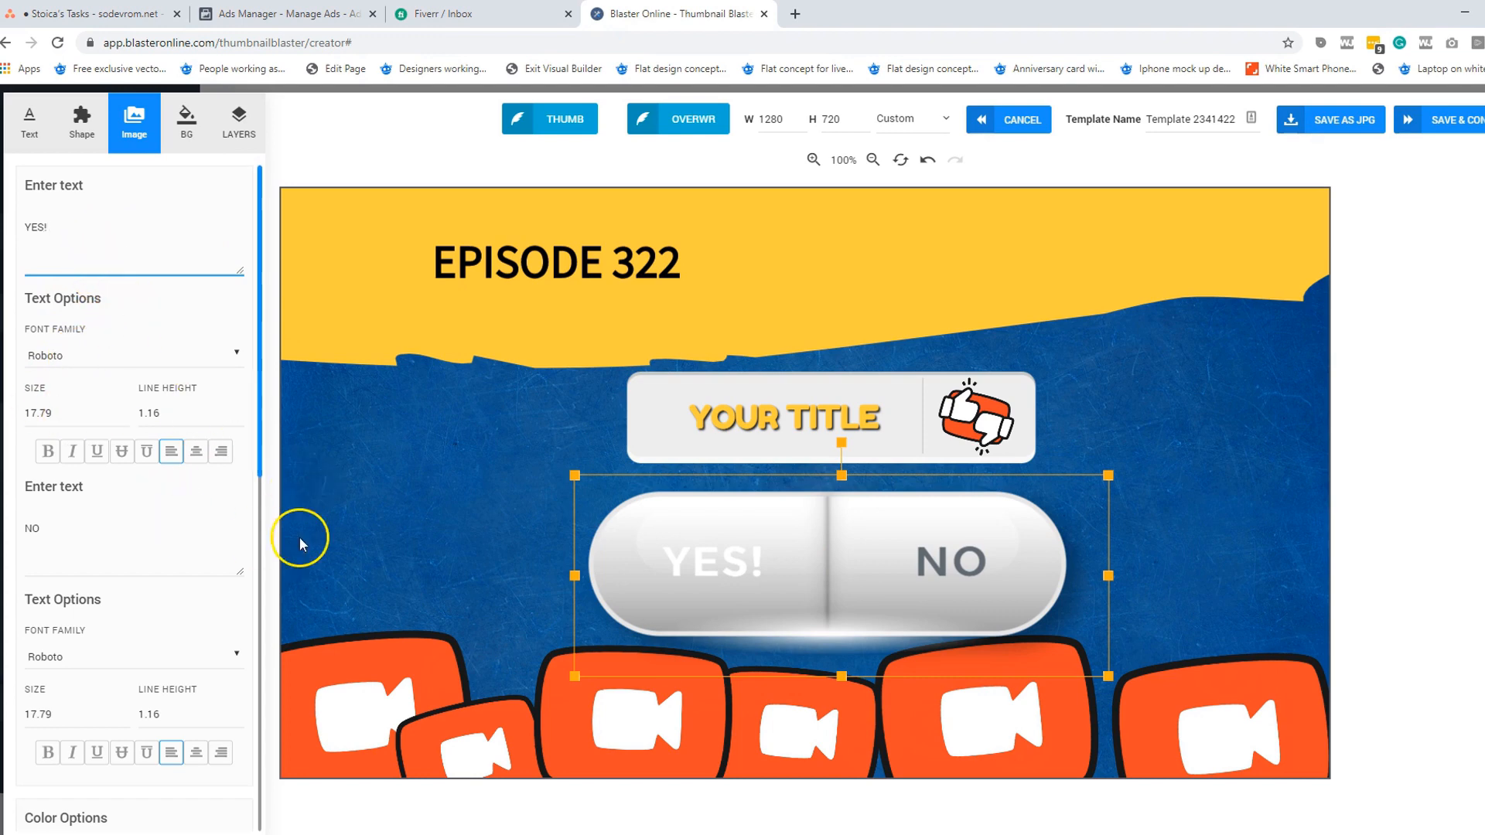
{"action": "double_click", "coordinate": [31, 529]}
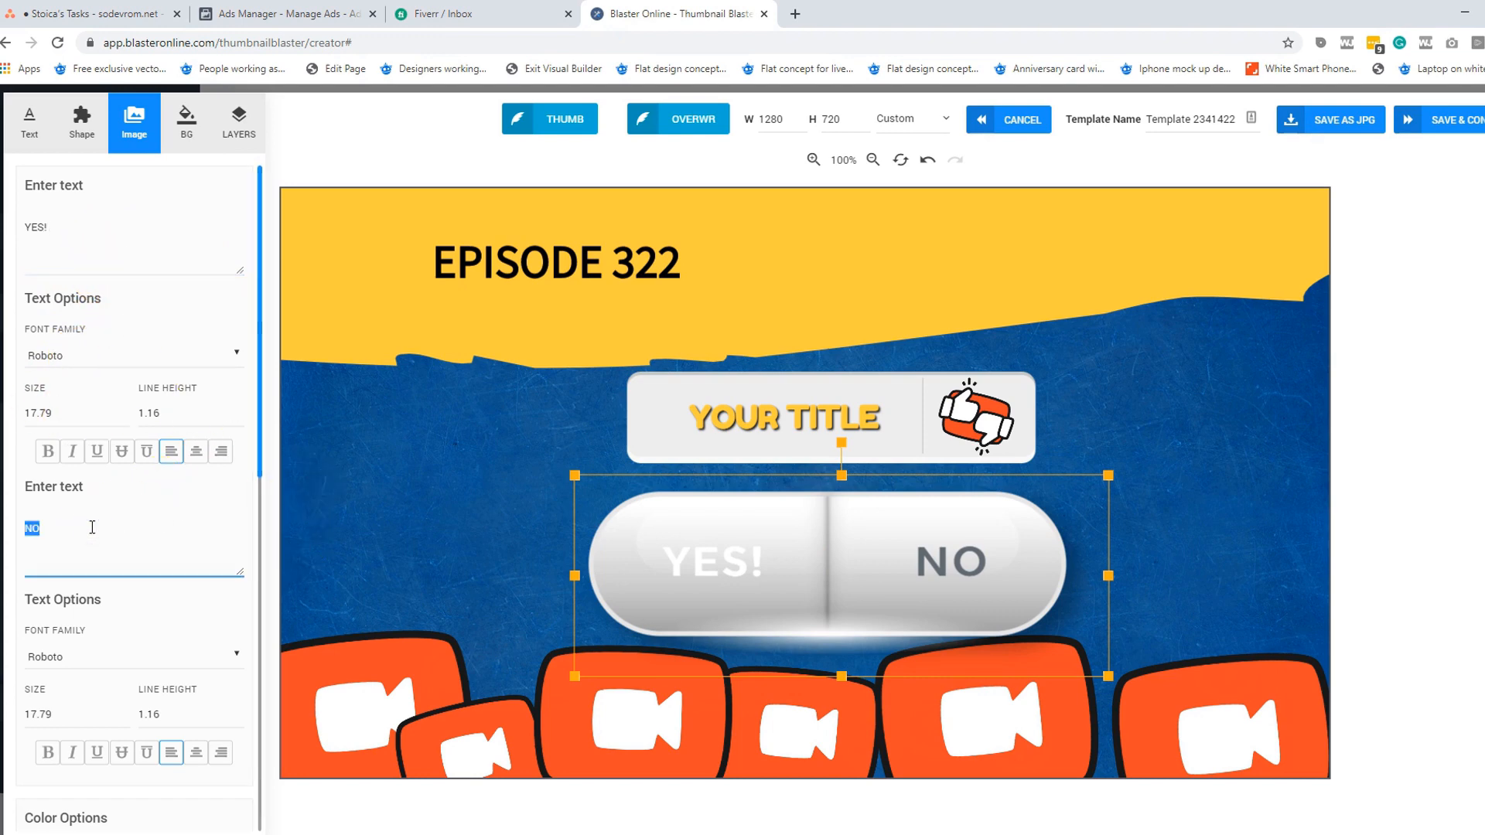
{"action": "type", "text": "Stoica!"}
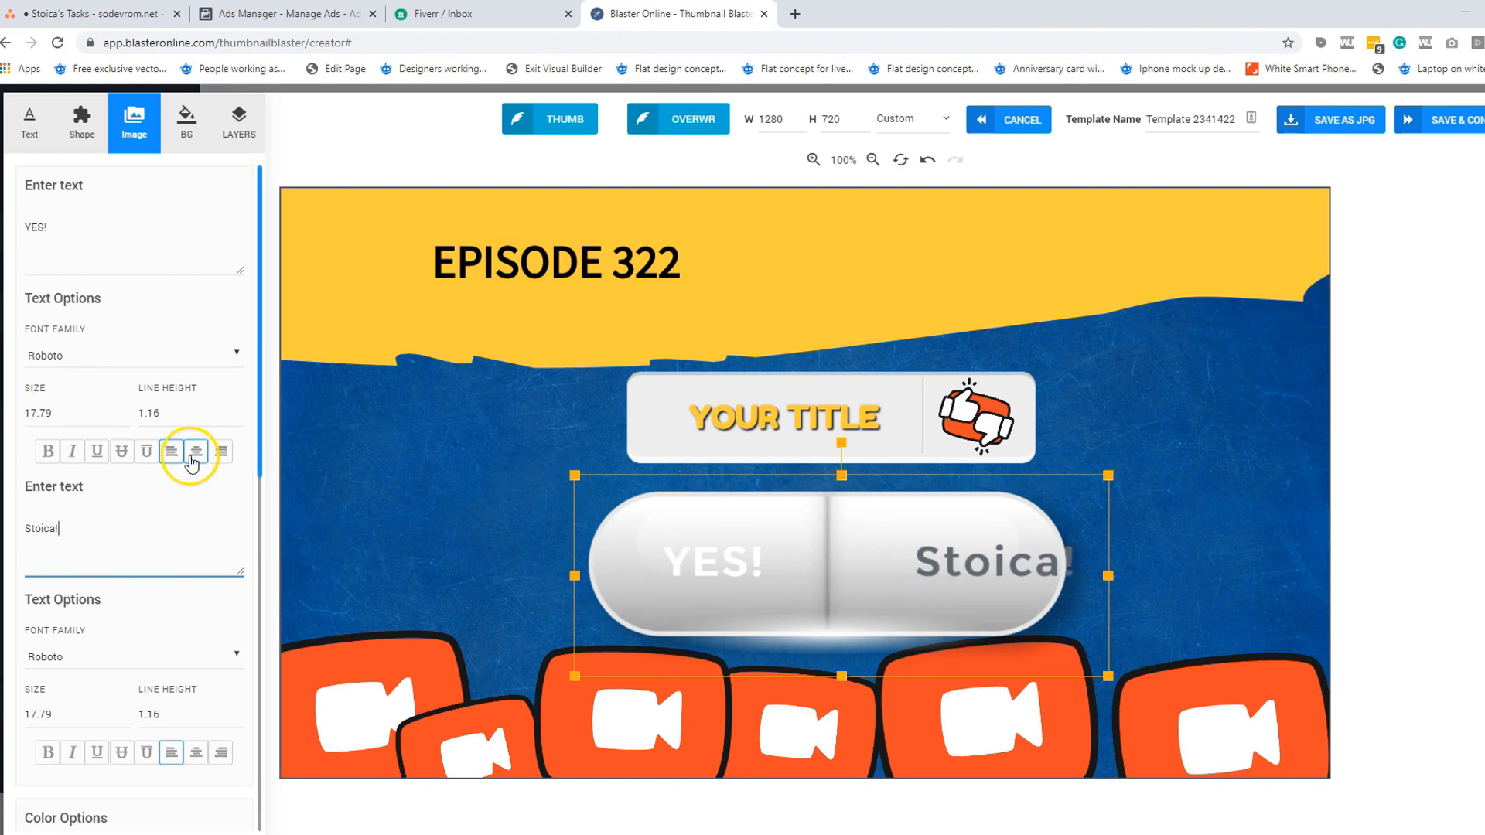
{"action": "left_click", "coordinate": [80, 122]}
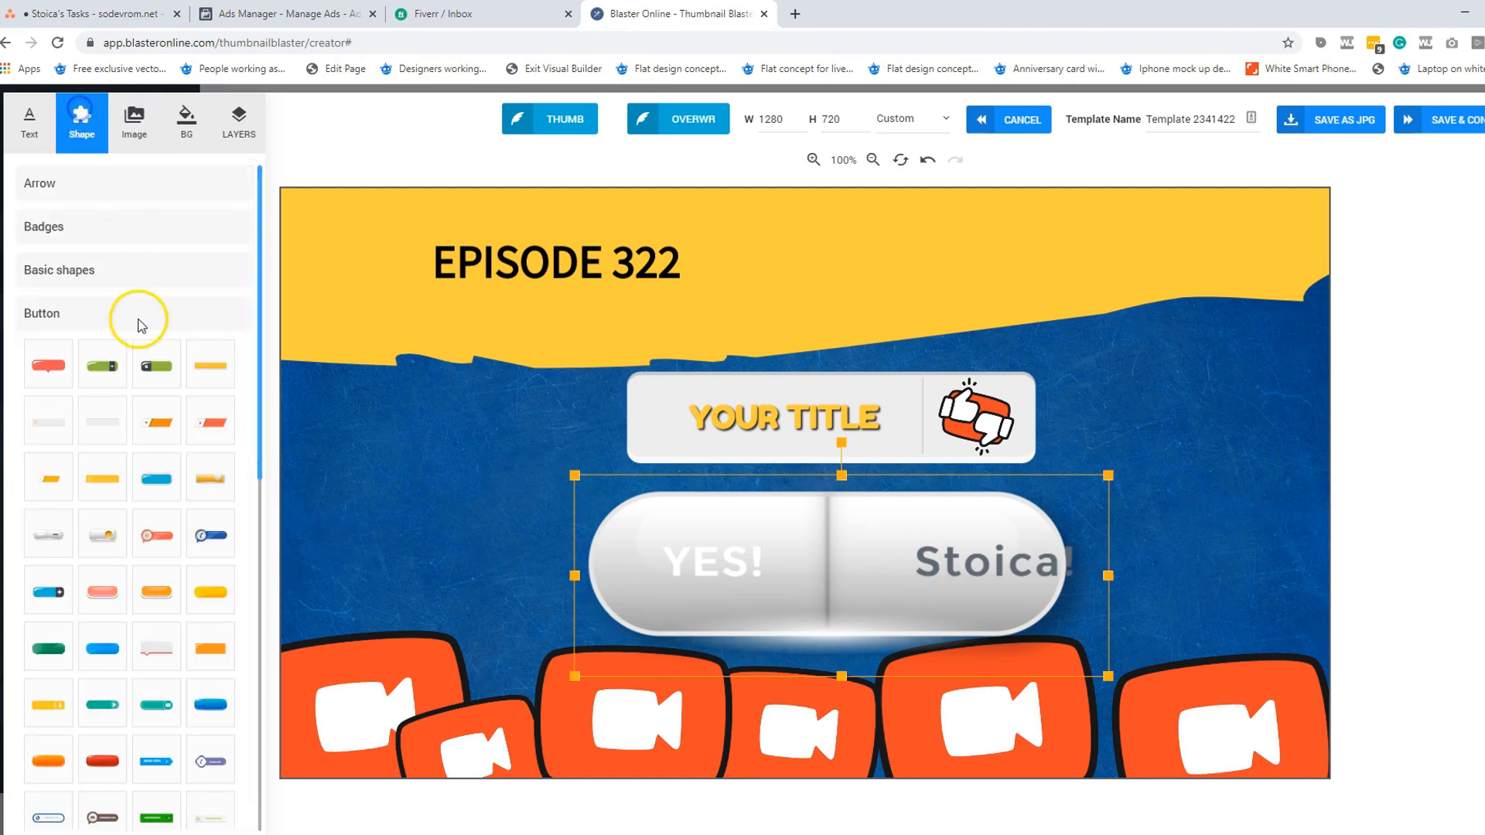
Add the salmon button and move the white tag holder to the right
{"action": "scroll", "scroll_direction": "down", "scroll_amount": 3}
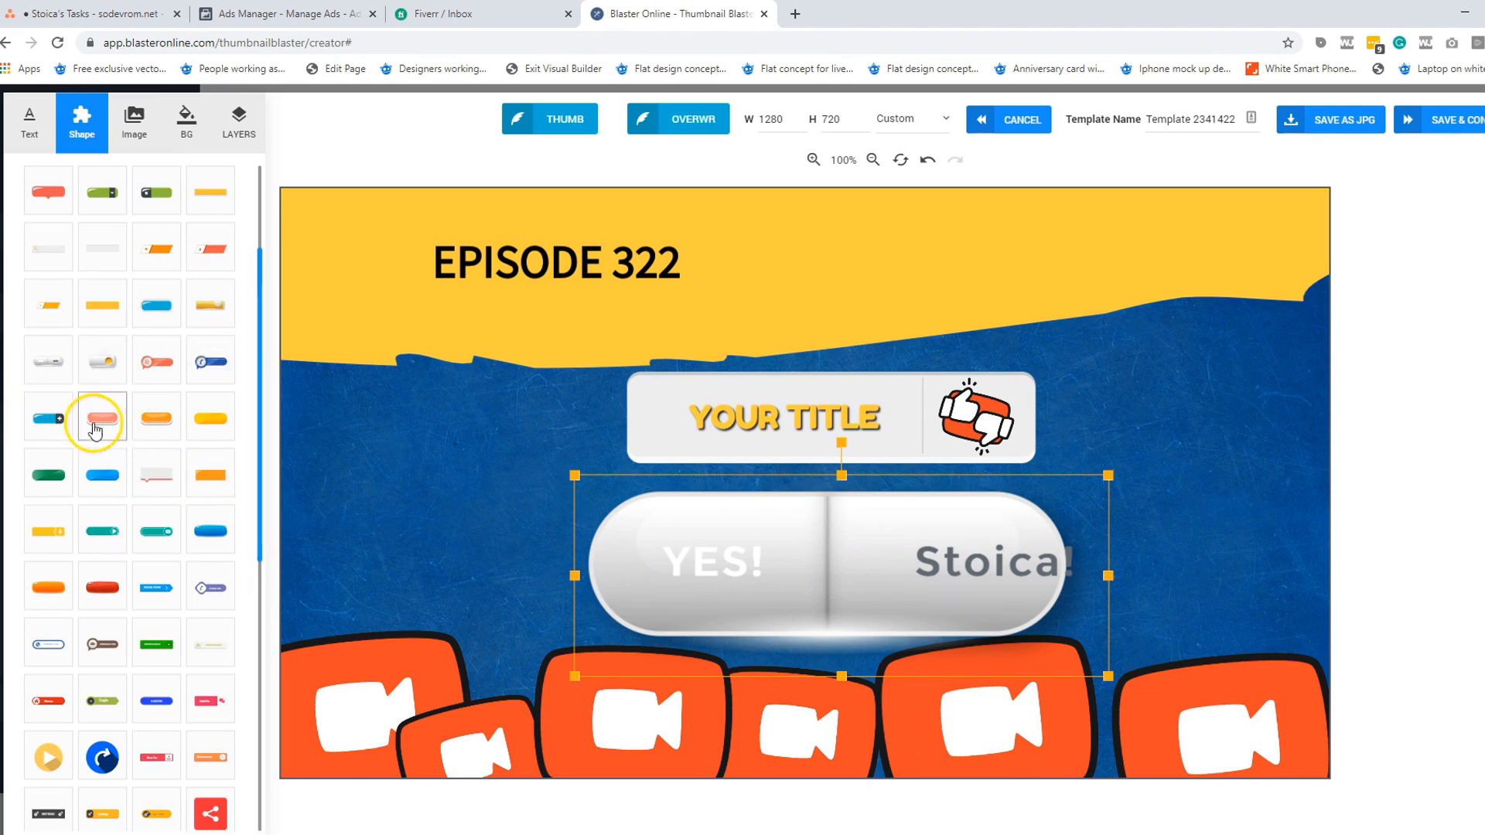
{"action": "left_click", "coordinate": [102, 416]}
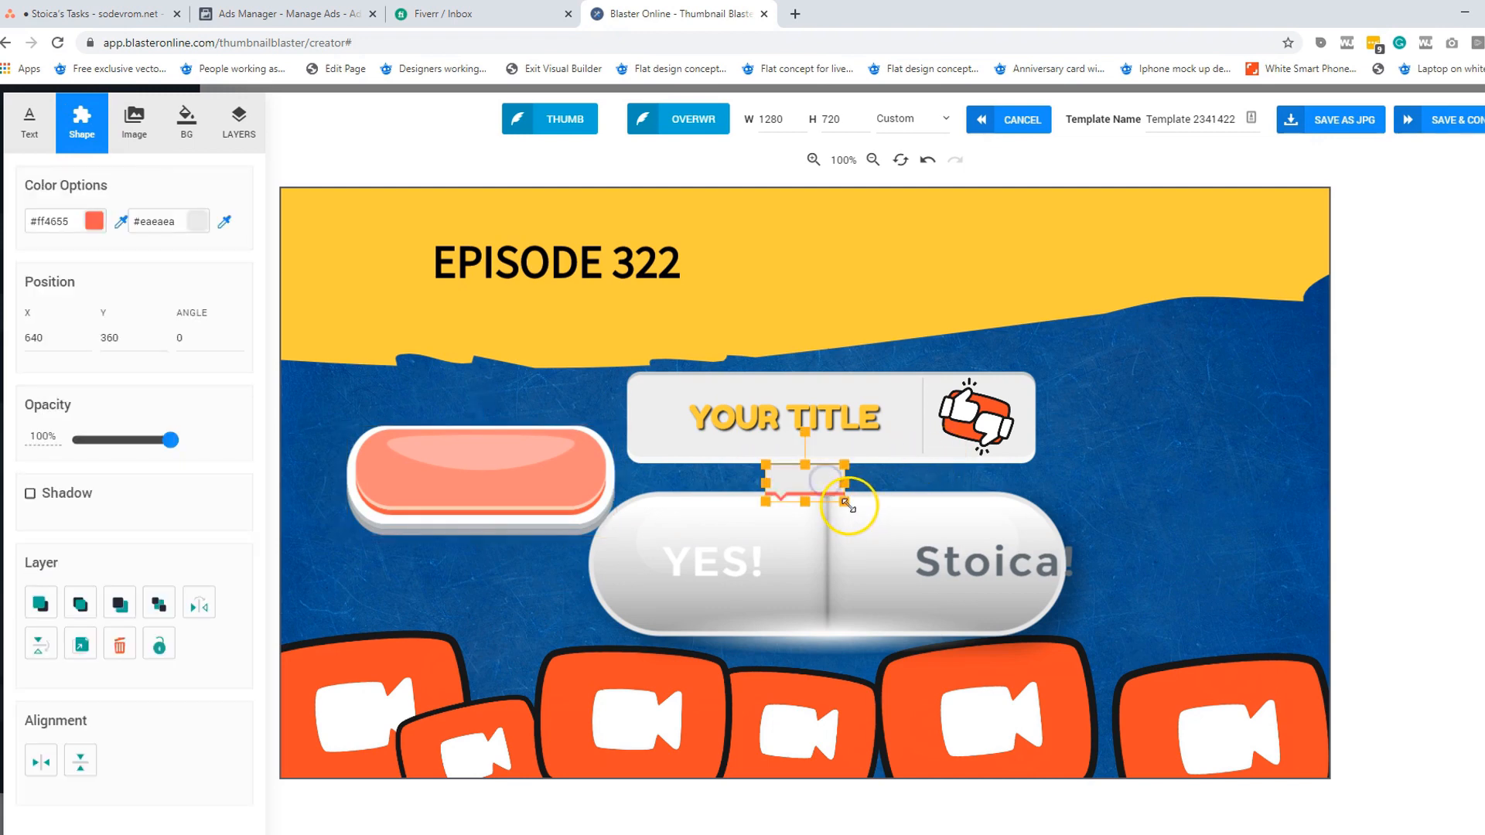
{"action": "left_click_drag", "start_coordinate": [843, 501], "coordinate": [1178, 455]}
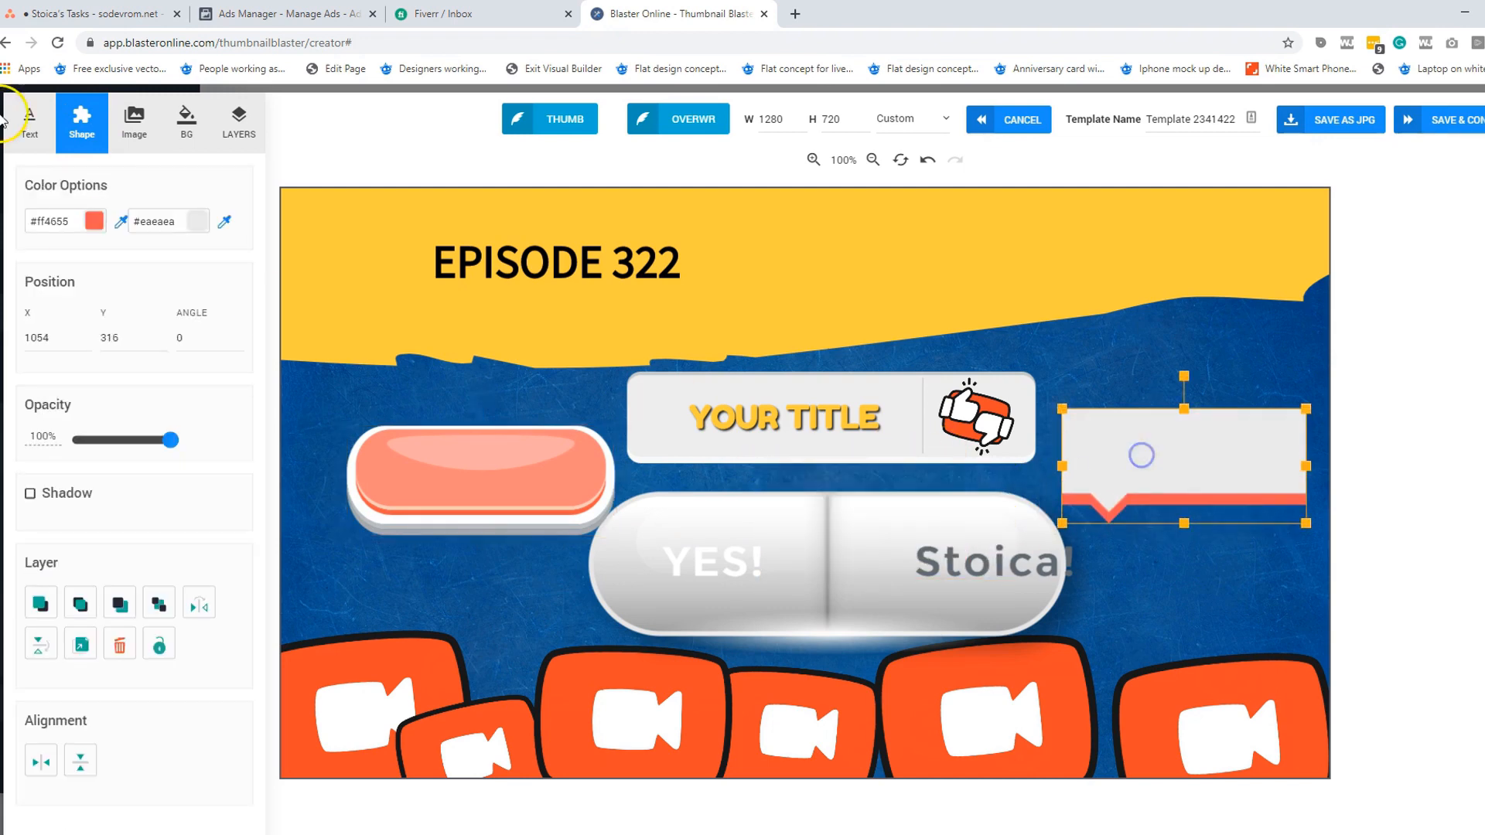
{"action": "left_click", "coordinate": [80, 122]}
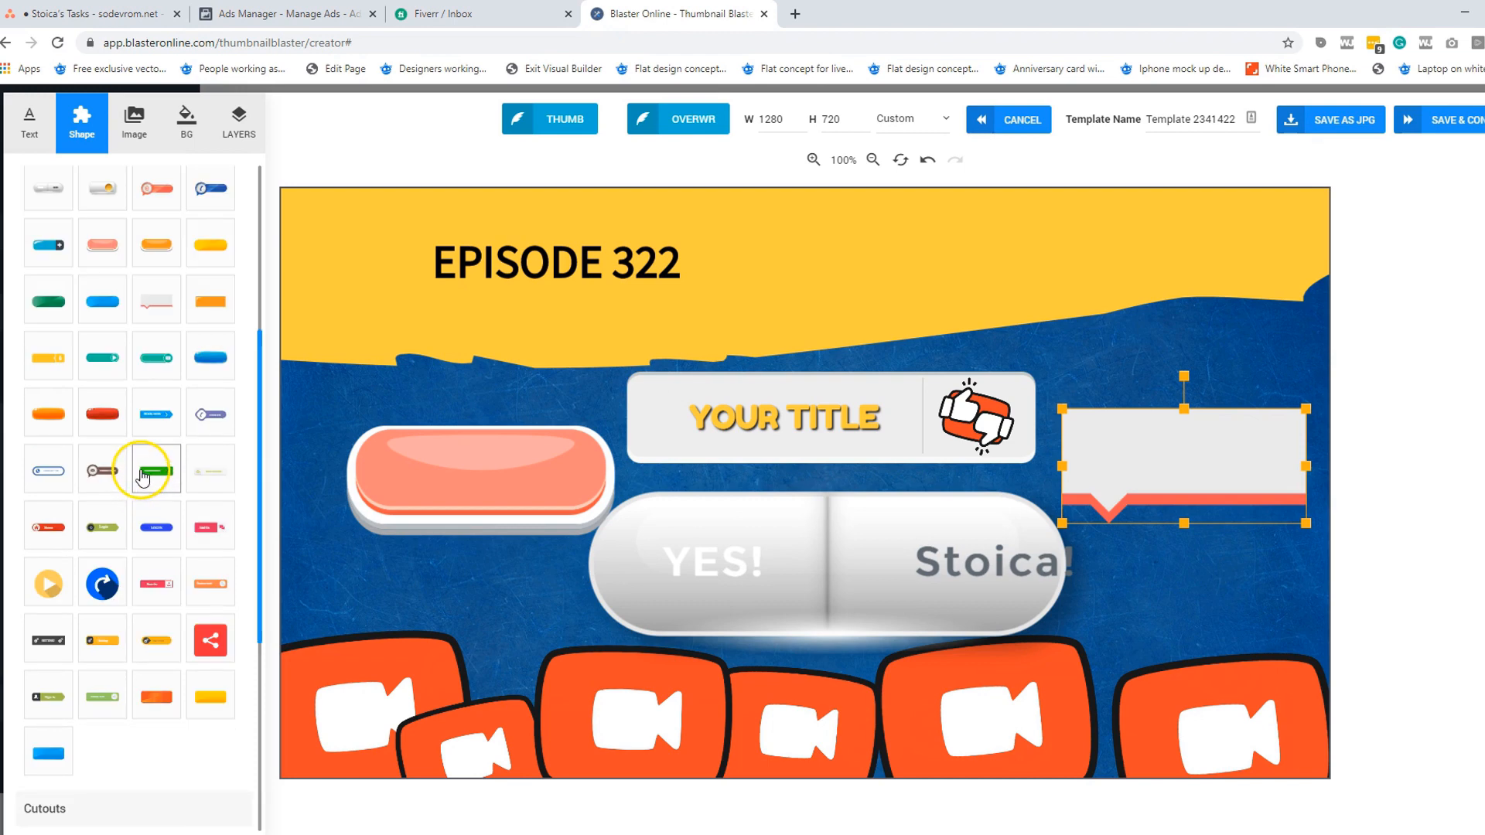
{"action": "mouse_move", "coordinate": [45, 478]}
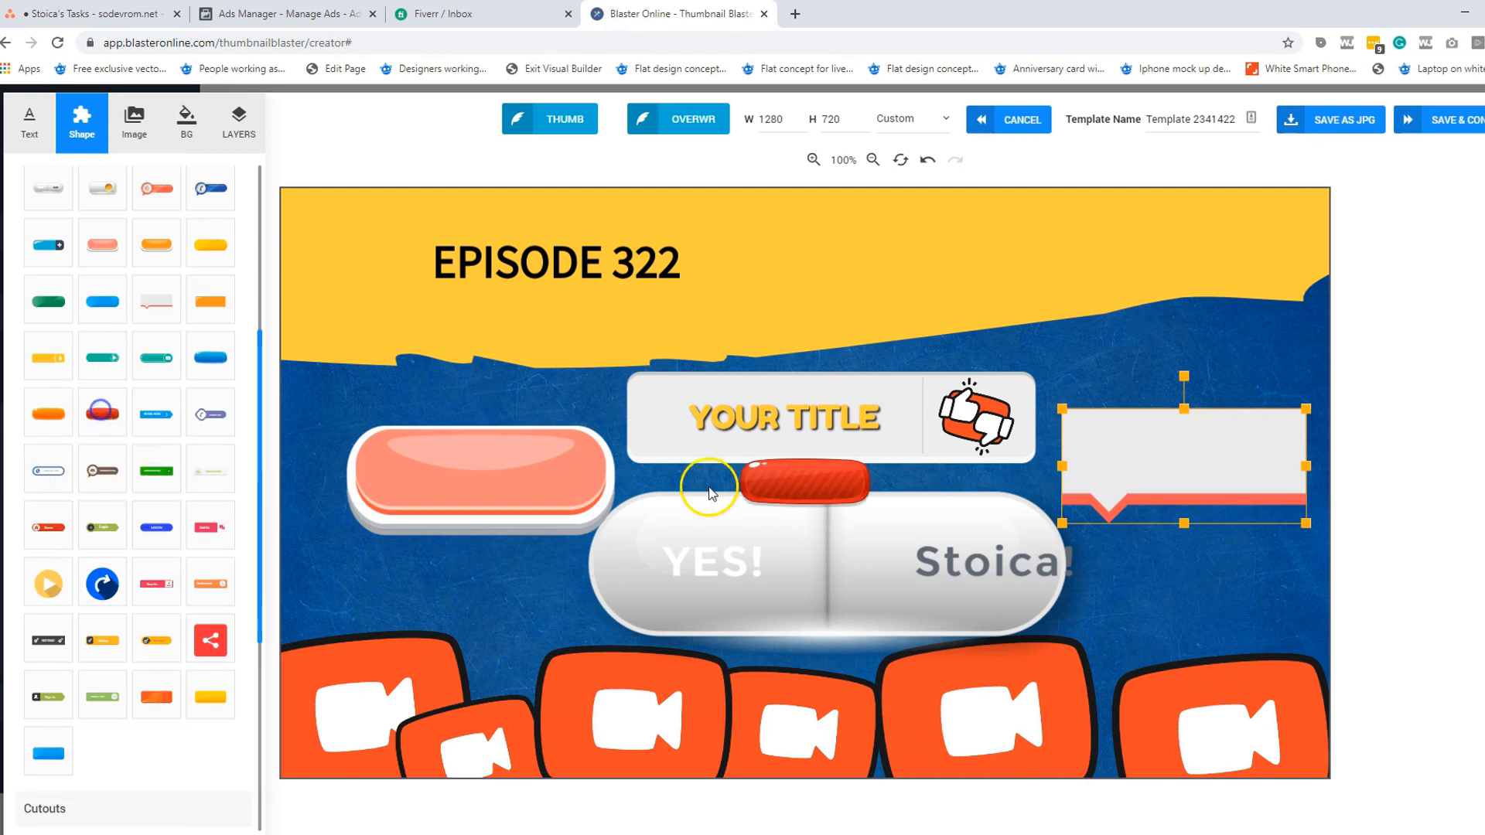
Enlarge the glossy red striped button over the white pill and delete the trial shapes
{"action": "left_click", "coordinate": [801, 486]}
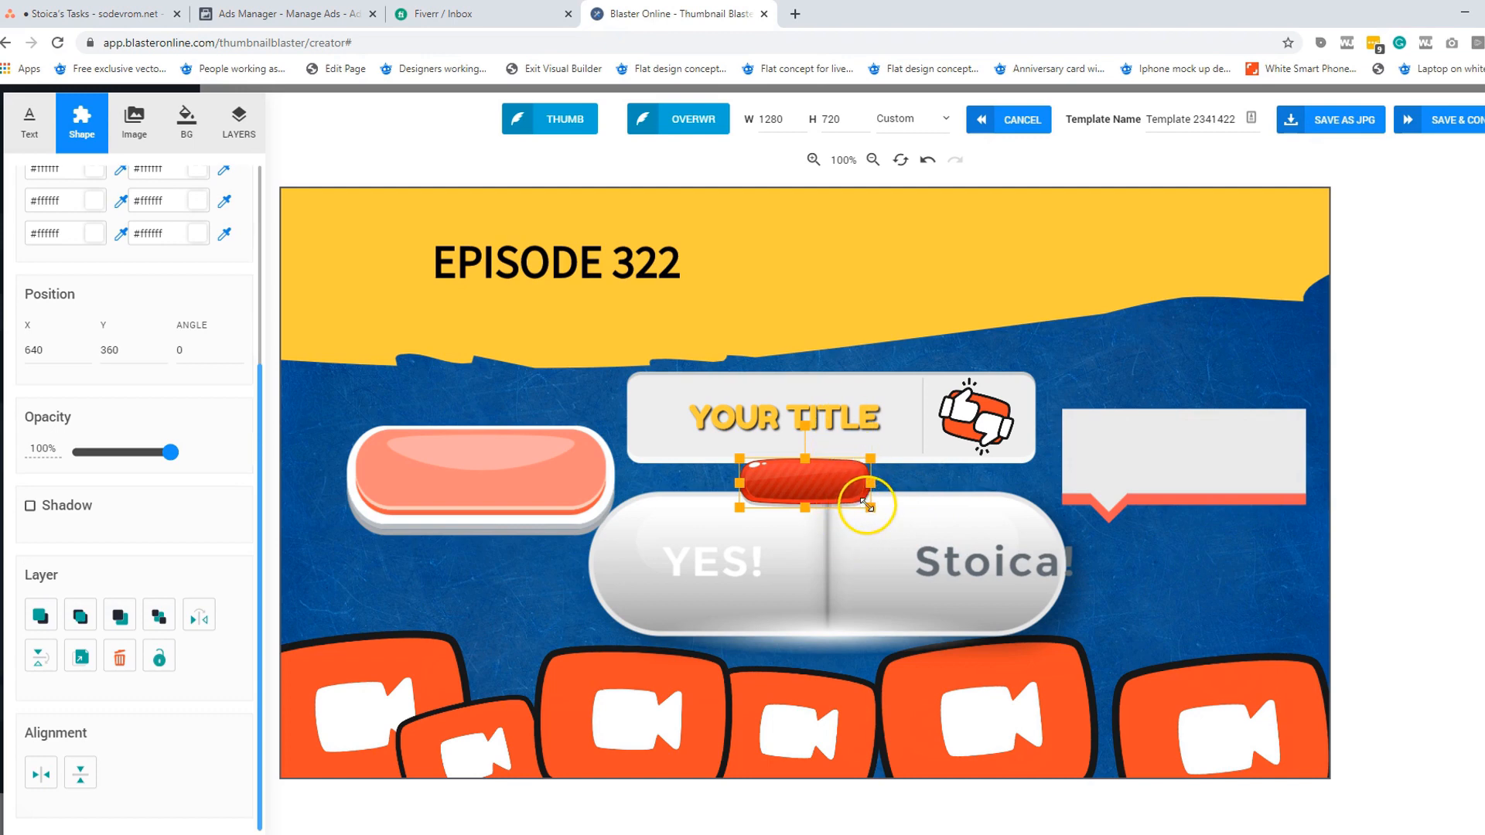
{"action": "left_click_drag", "start_coordinate": [866, 505], "coordinate": [757, 625]}
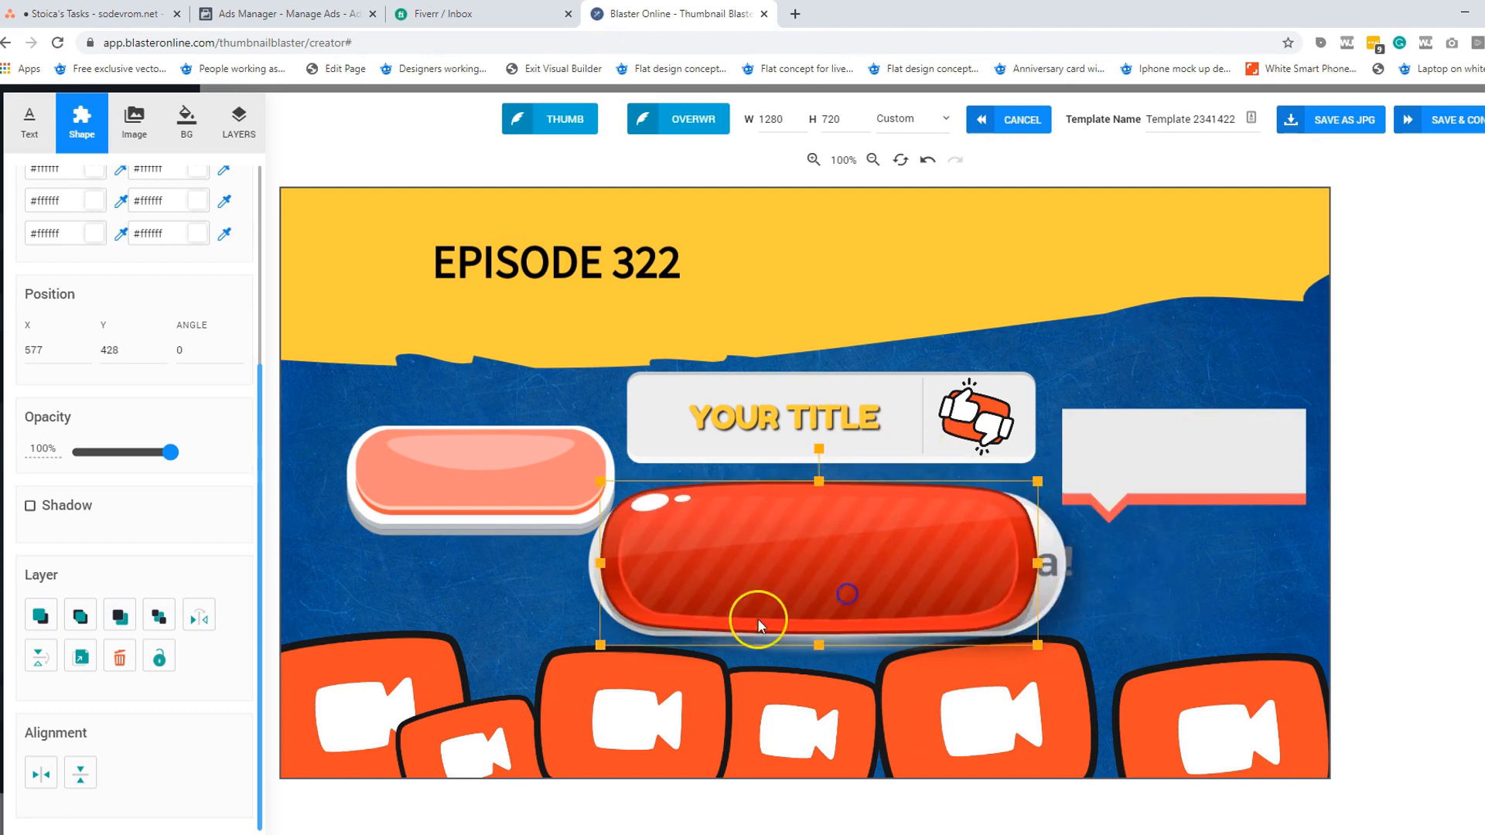
{"action": "left_click", "coordinate": [30, 122]}
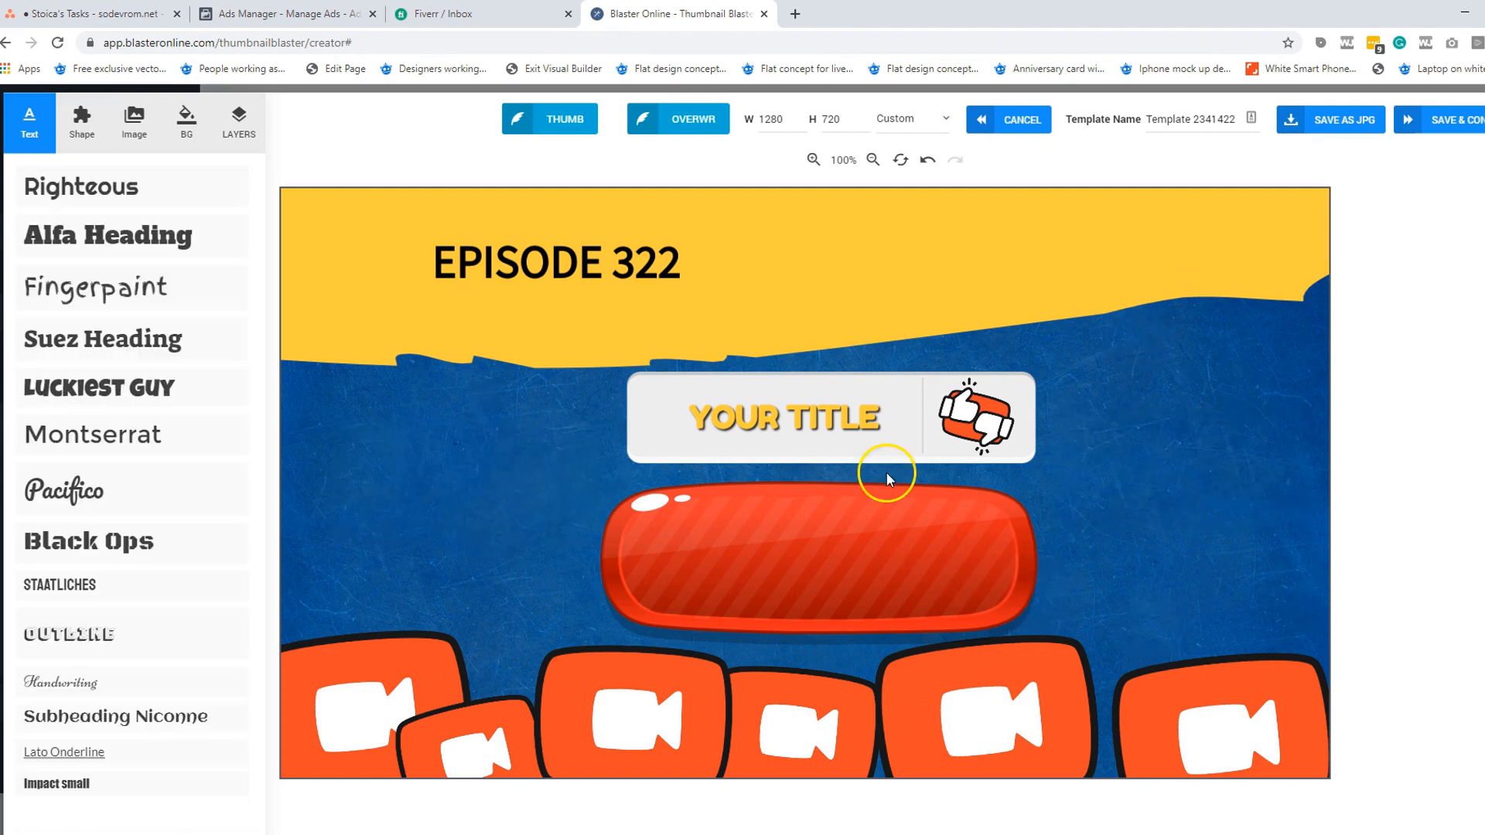
Centre the YOUR TITLE text on the red striped button
{"action": "left_click", "coordinate": [239, 122]}
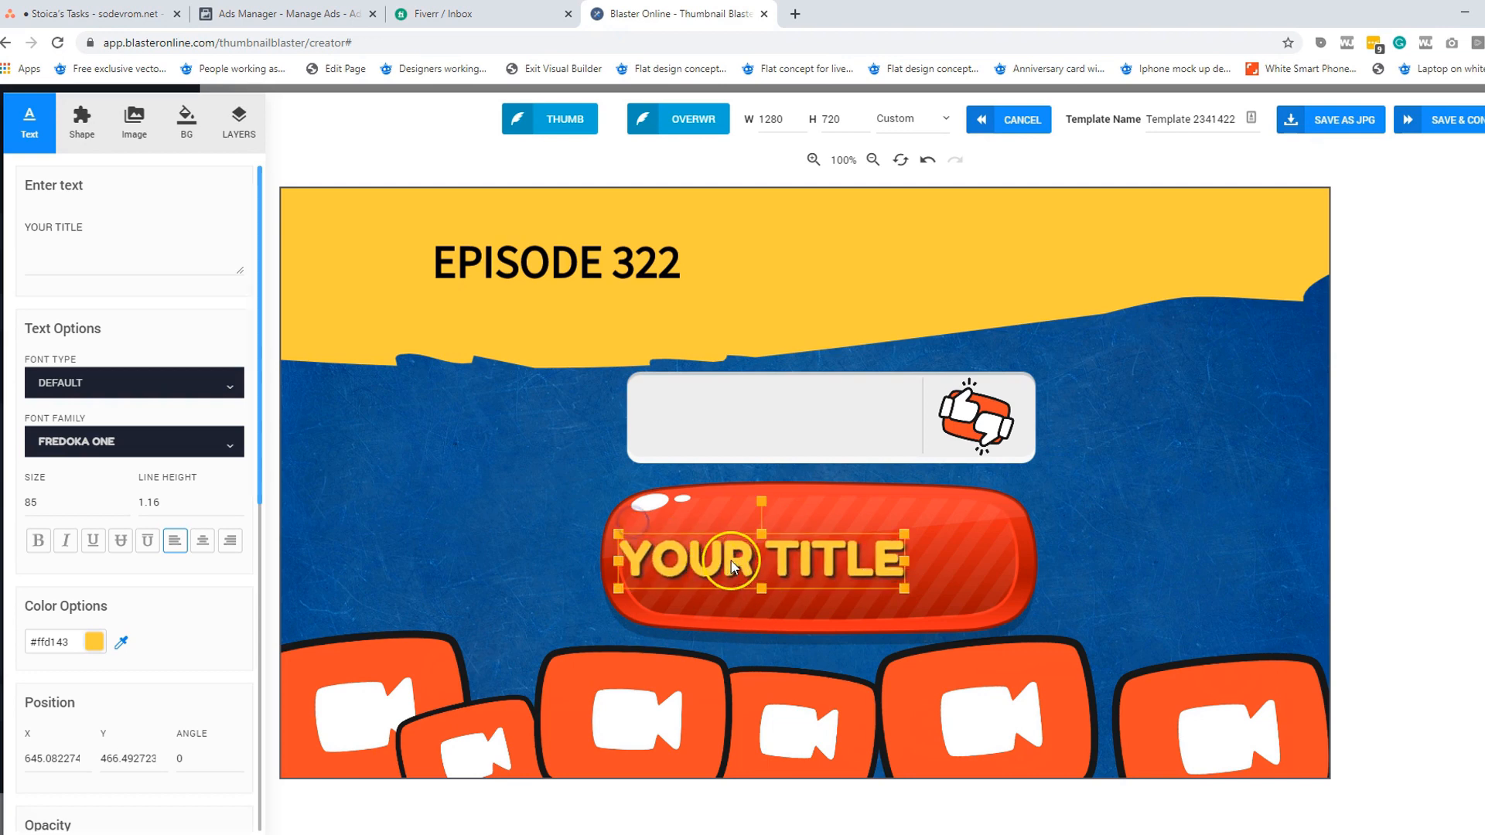
{"action": "left_click_drag", "start_coordinate": [733, 566], "coordinate": [803, 558]}
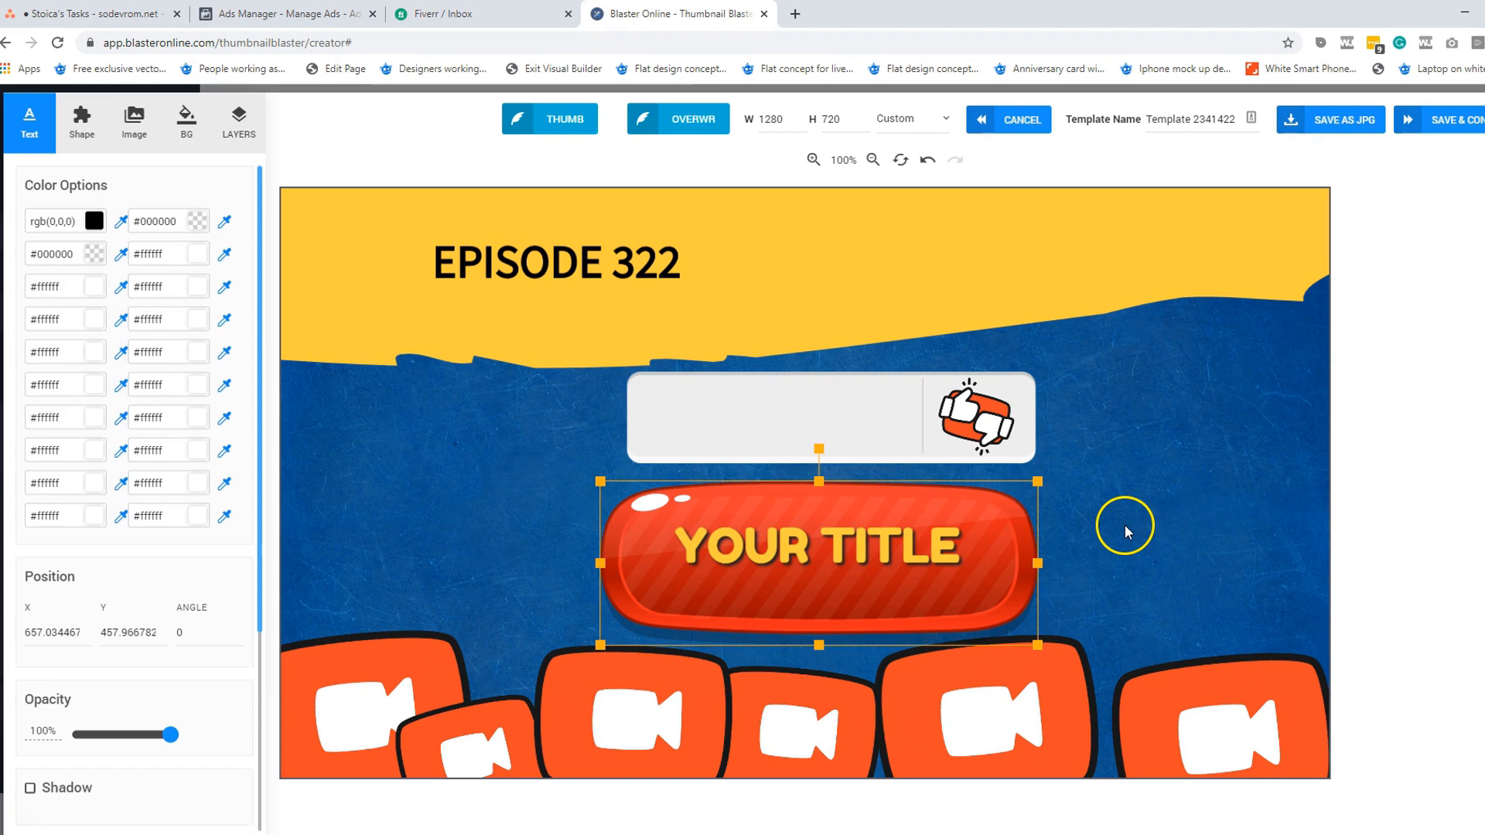
{"action": "left_click", "coordinate": [80, 122]}
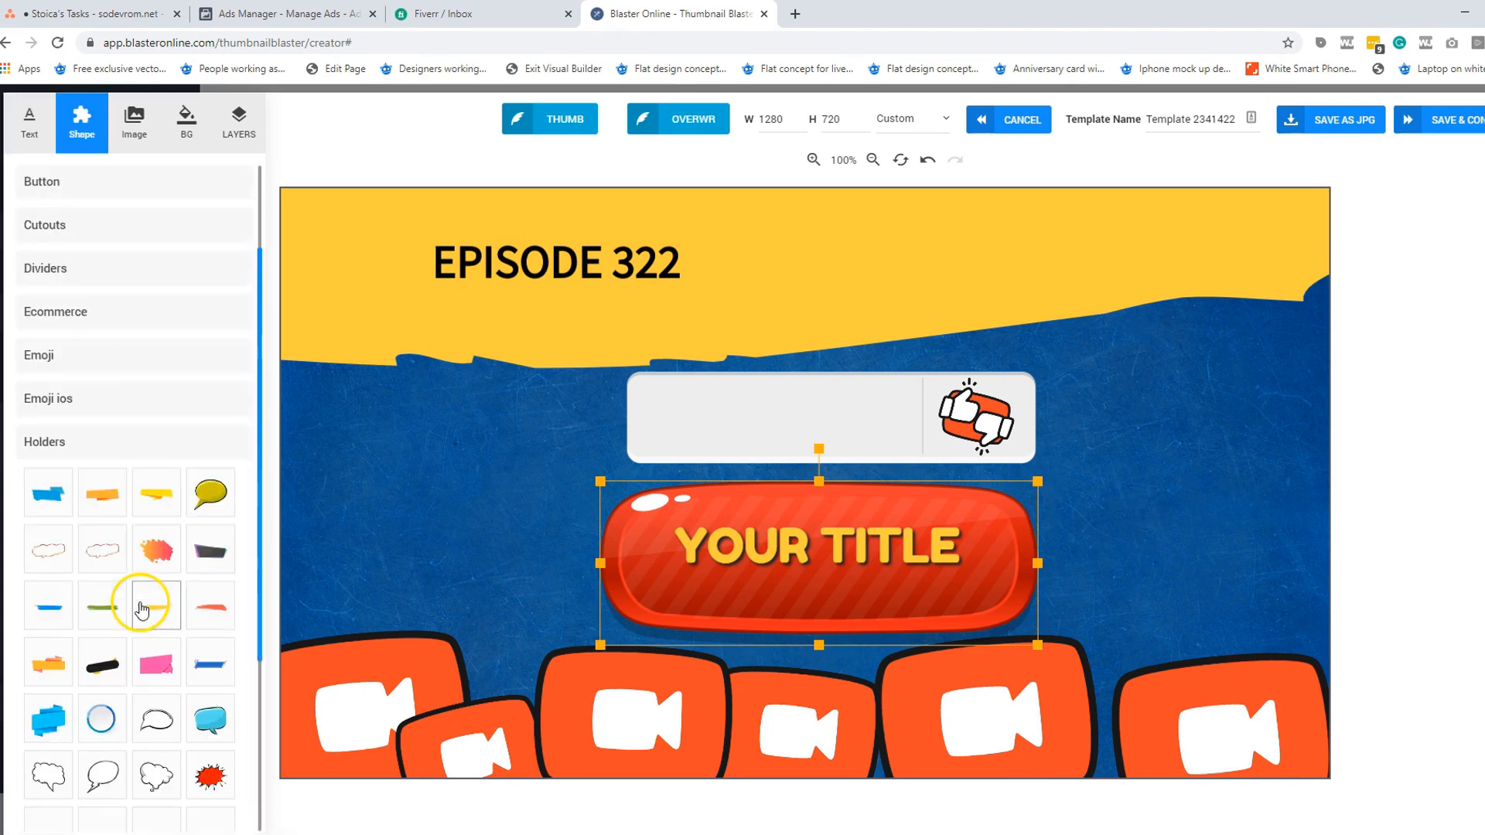
Put the thumbs icon in an orange speech-bubble holder and delete the empty box and extra bubble
{"action": "left_click", "coordinate": [155, 568]}
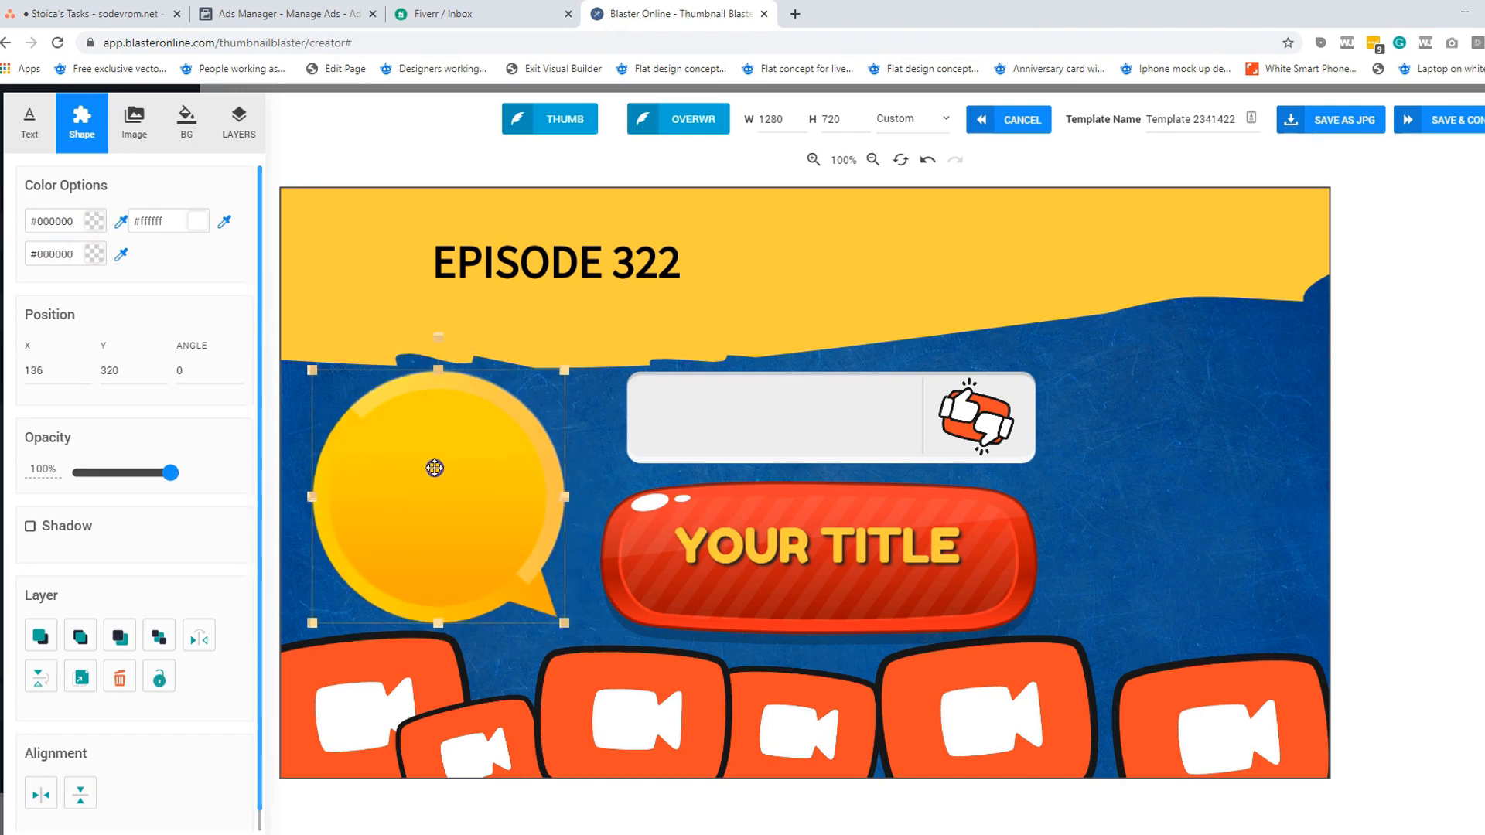
{"action": "left_click", "coordinate": [65, 222]}
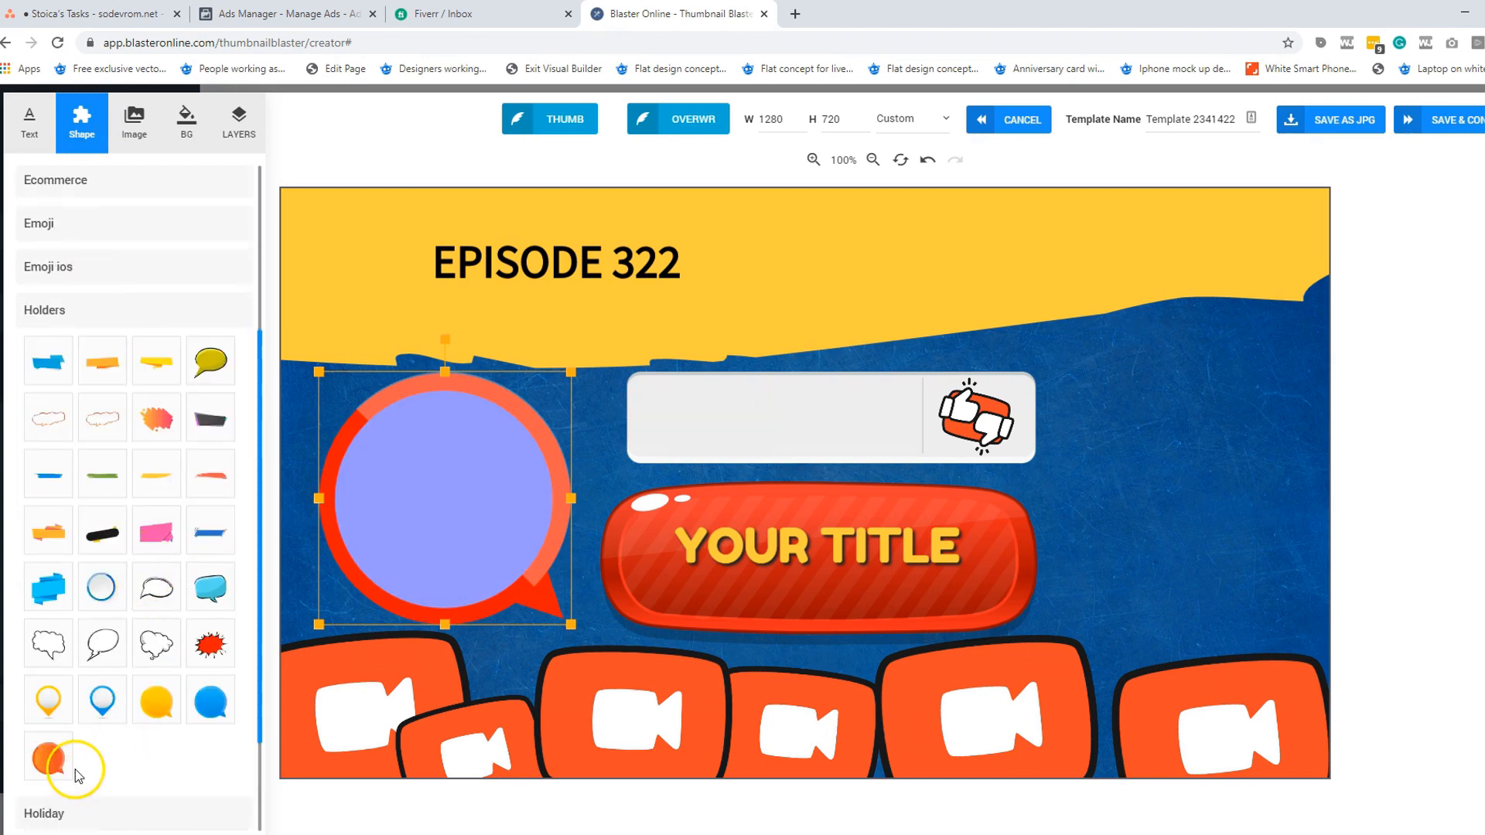
{"action": "left_click", "coordinate": [48, 758]}
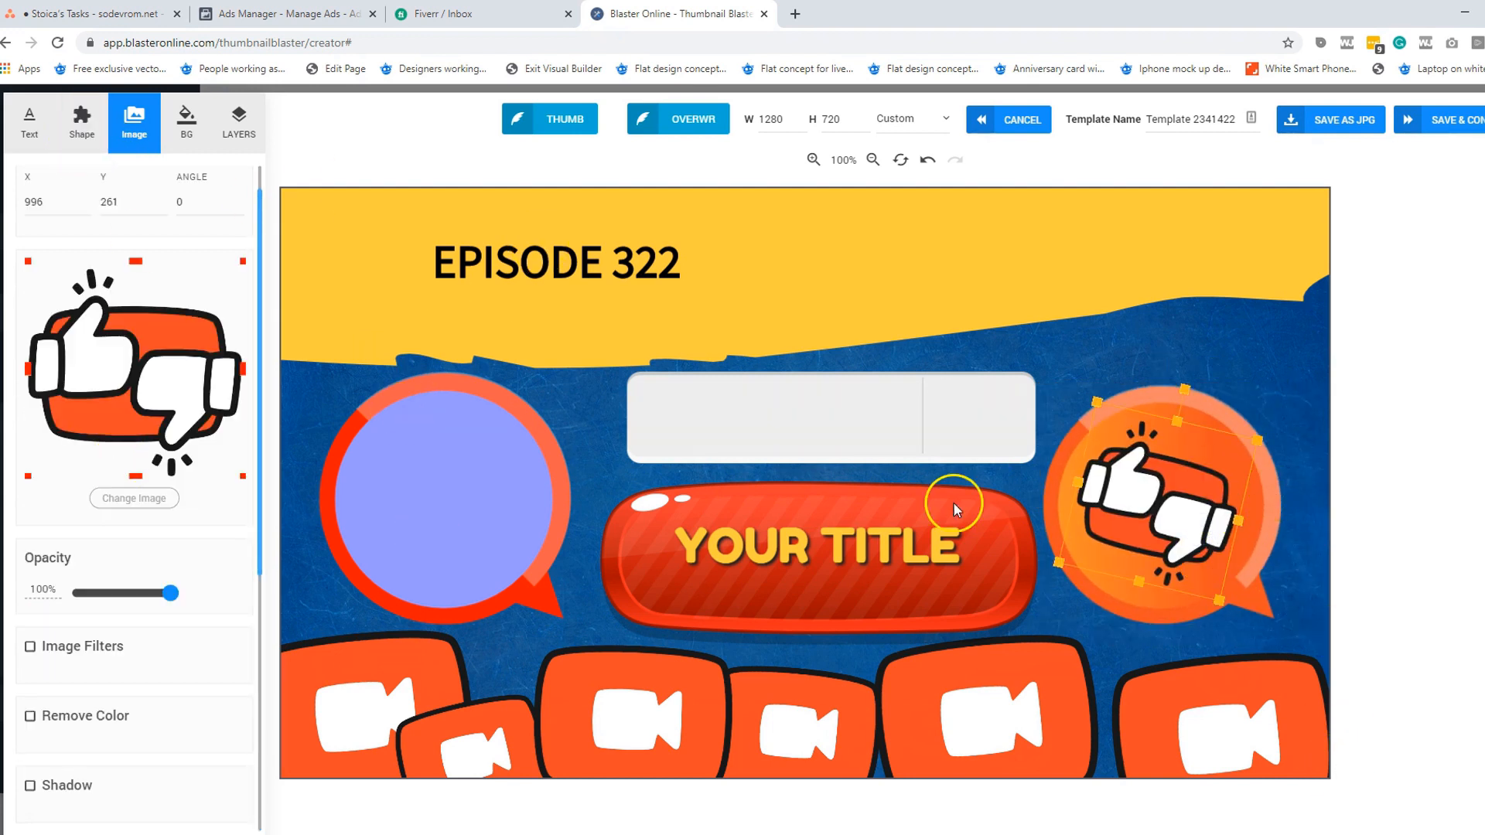
{"action": "left_click", "coordinate": [28, 123]}
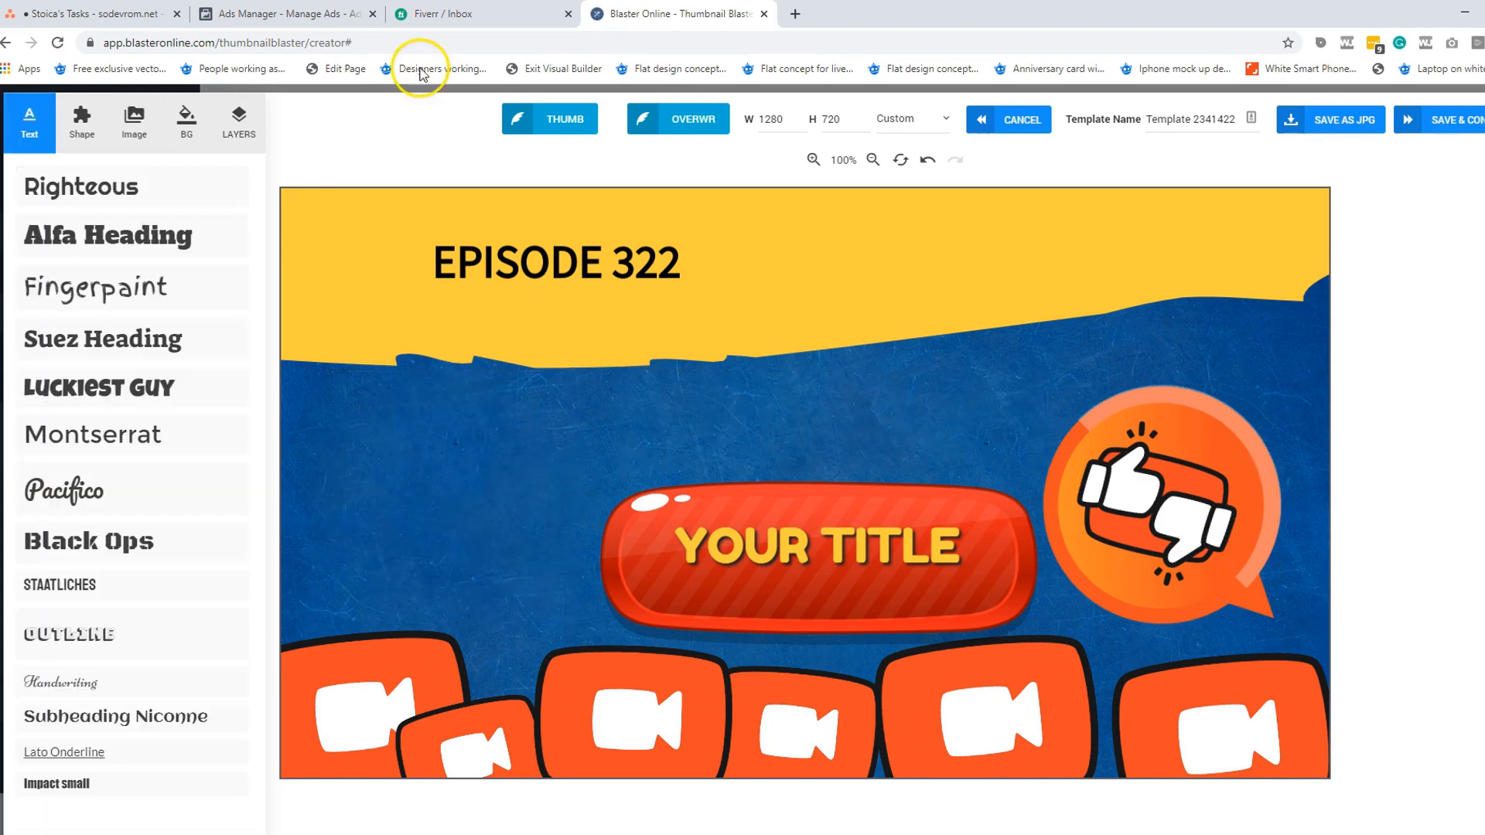
Show the Button category of the shape library beside the finished thumbnail
{"action": "left_click", "coordinate": [80, 123]}
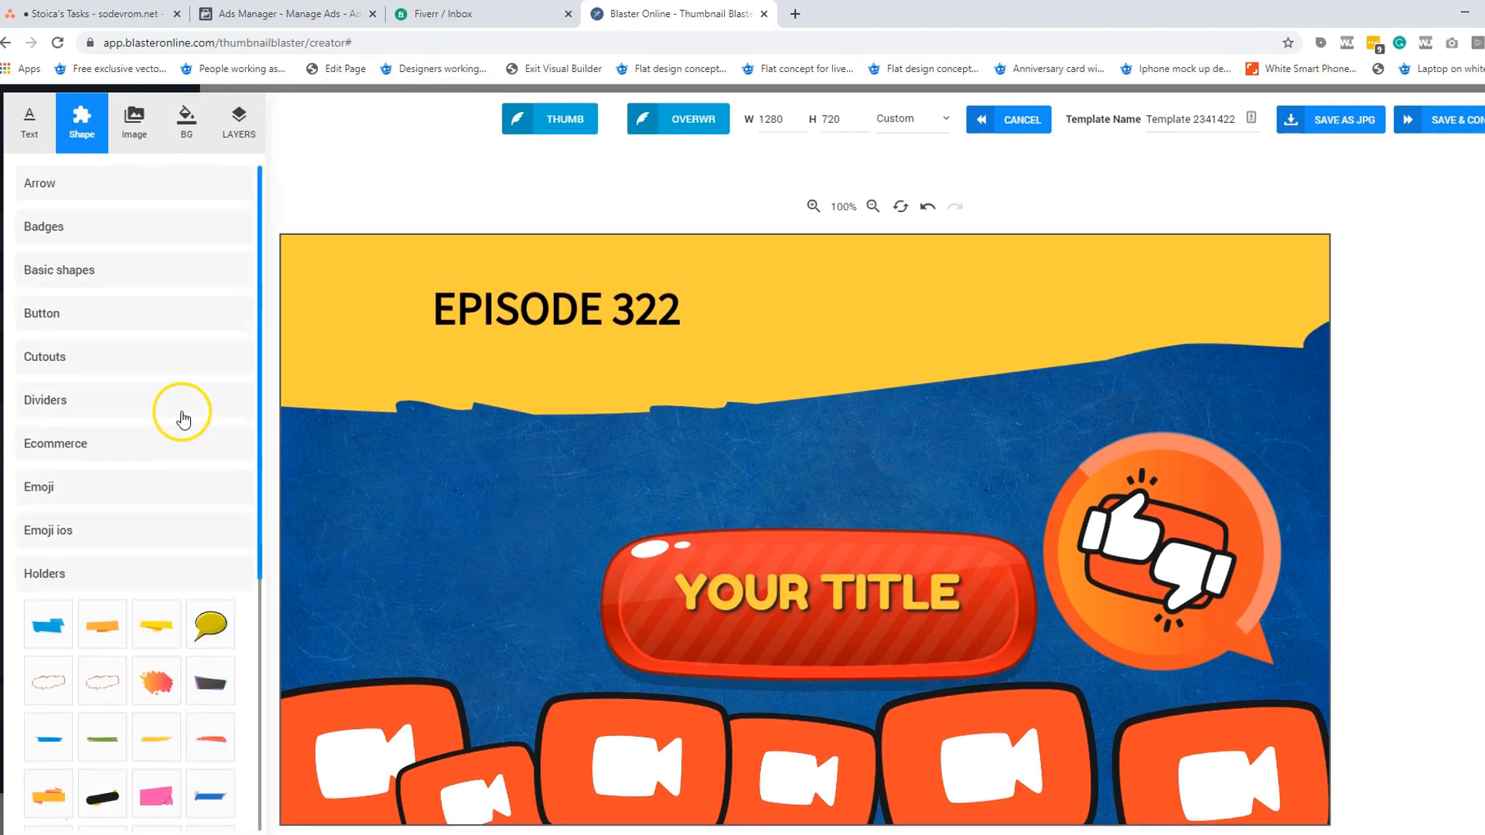
{"action": "left_click", "coordinate": [41, 312]}
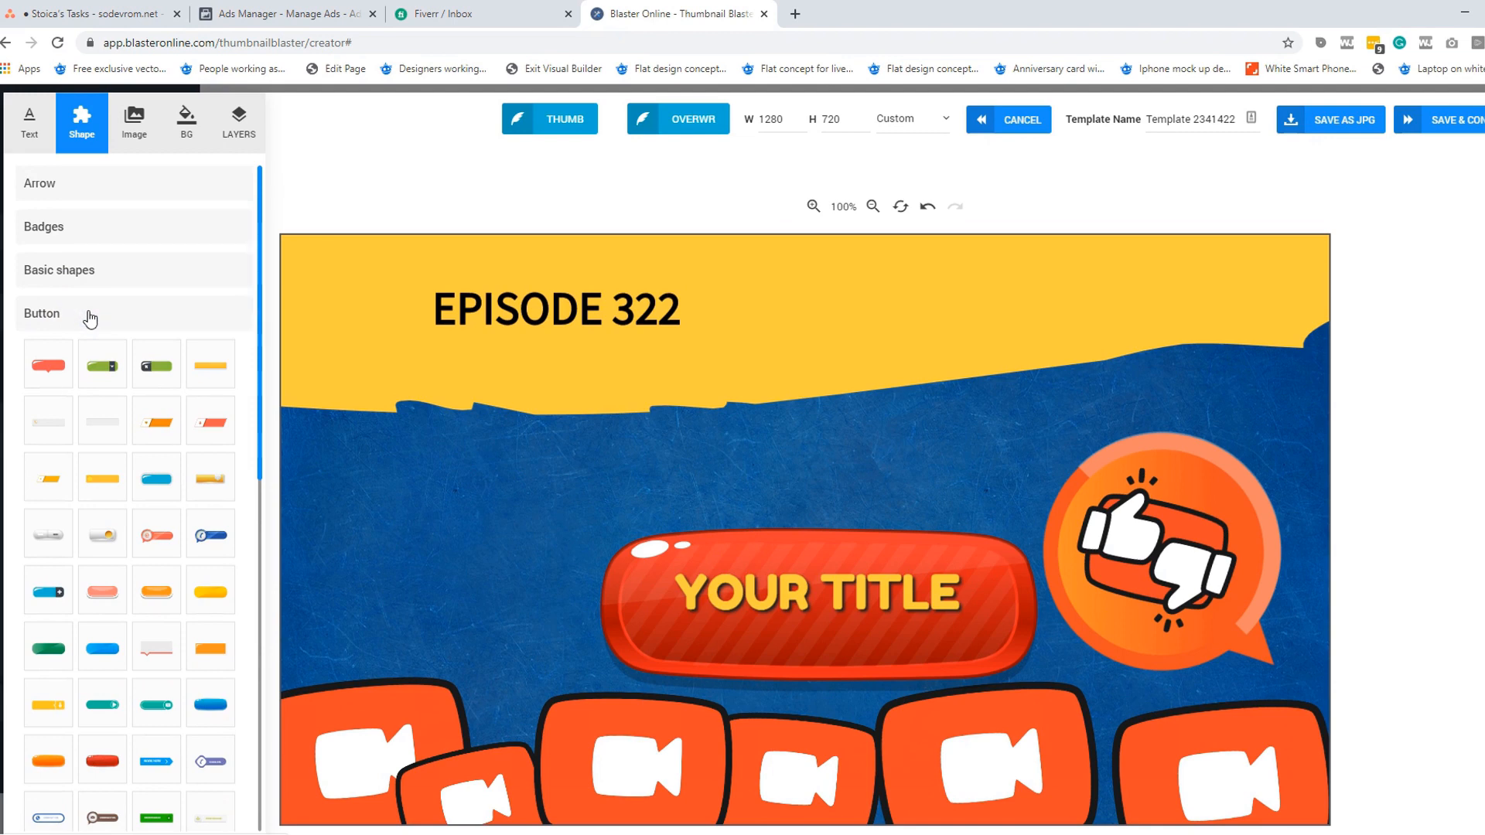